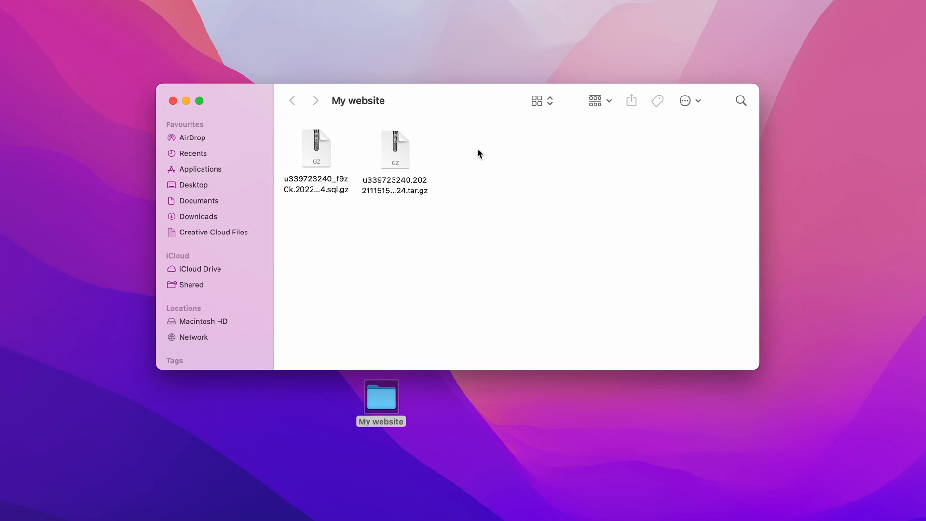
- Compress the two .gz backup files into a single archive from the Finder context menu
right_click(317, 148)
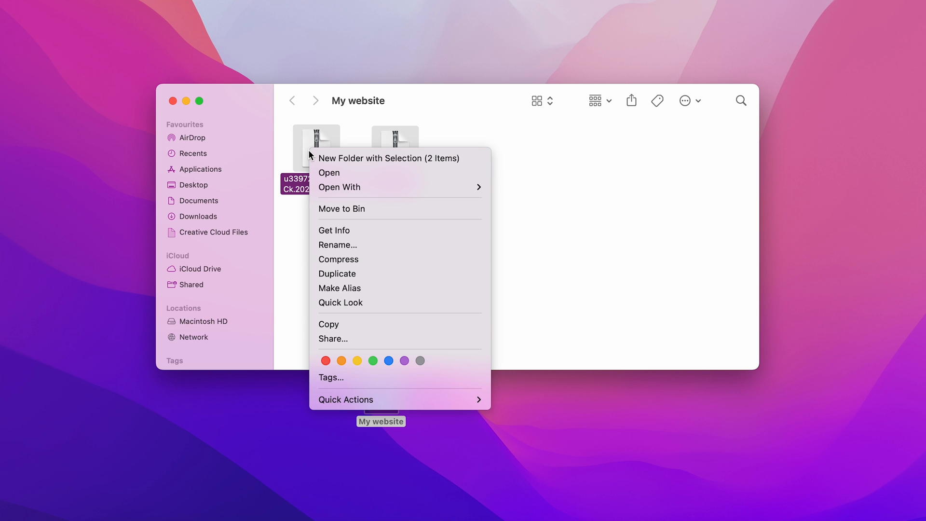
mouse_move(350, 264)
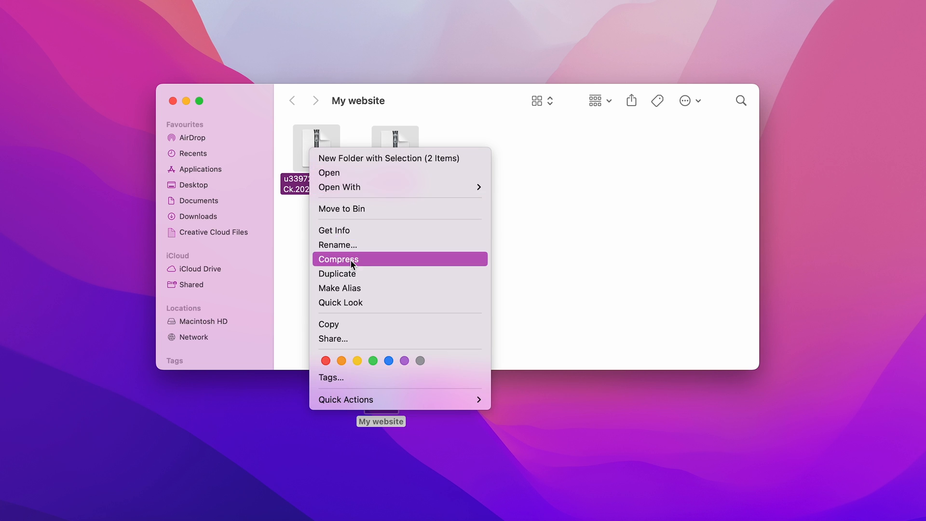
left_click(352, 259)
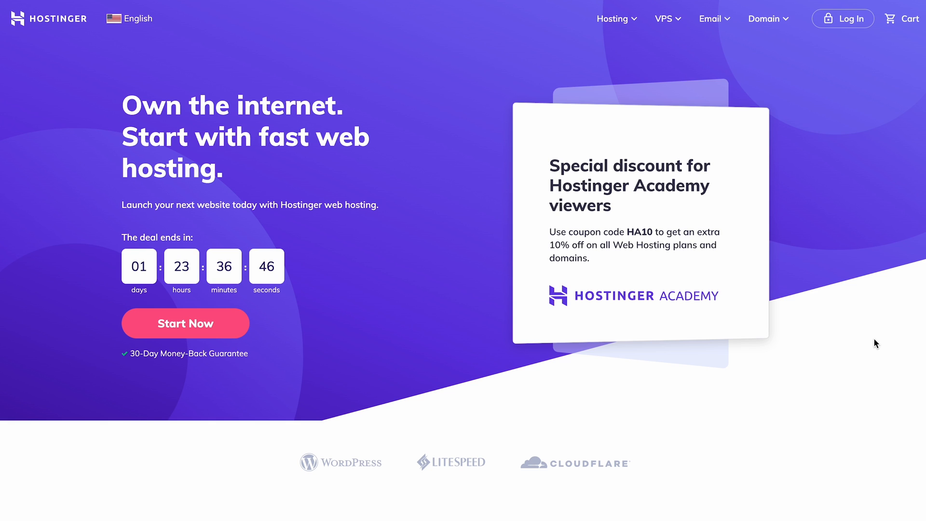
- Select the Premium Shared Hosting plan from the homepage plan list
scroll("down", 3)
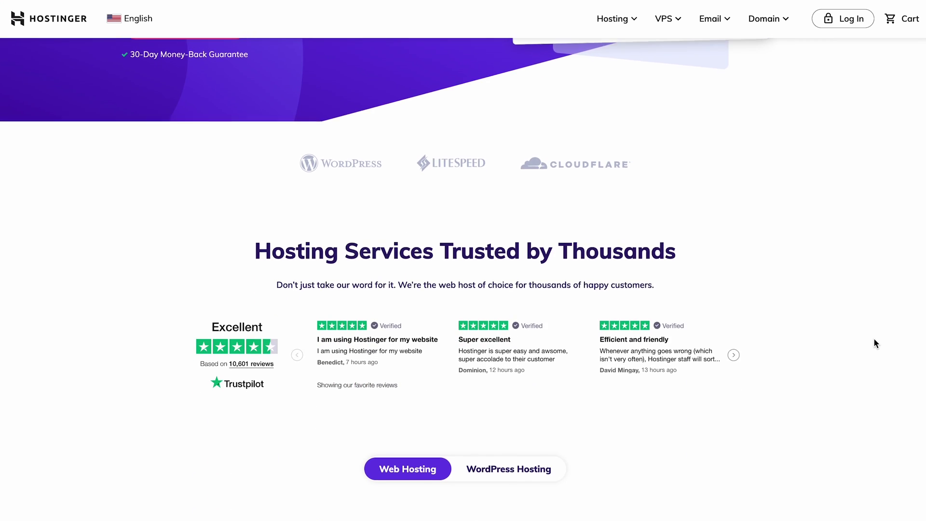
scroll("down", 3)
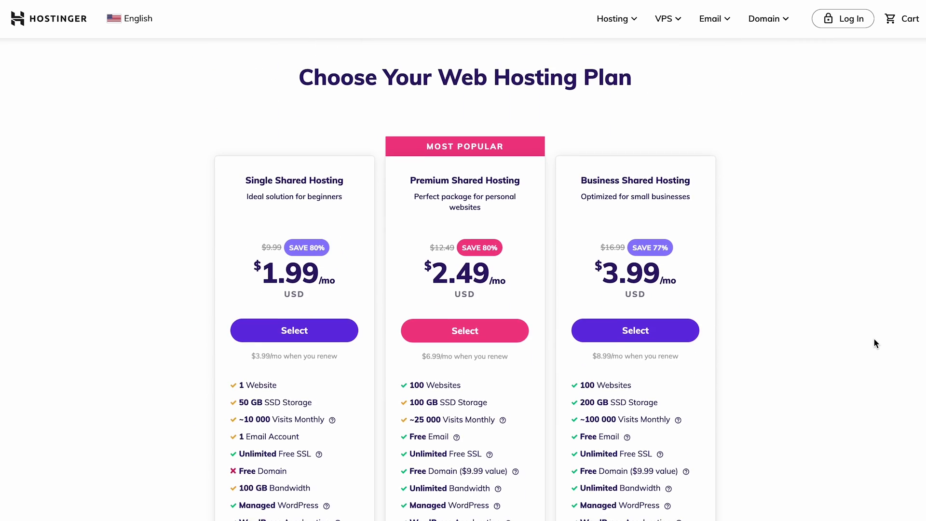
scroll("down", 3)
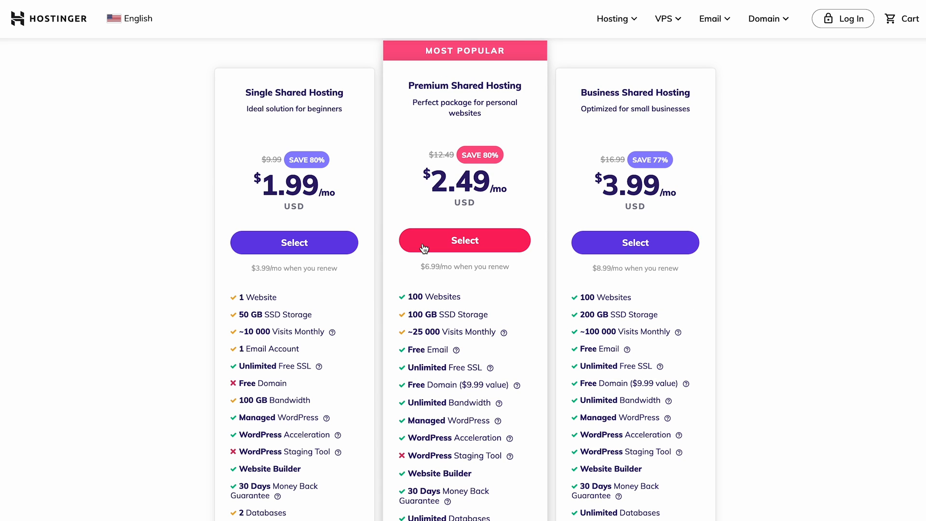
left_click(464, 240)
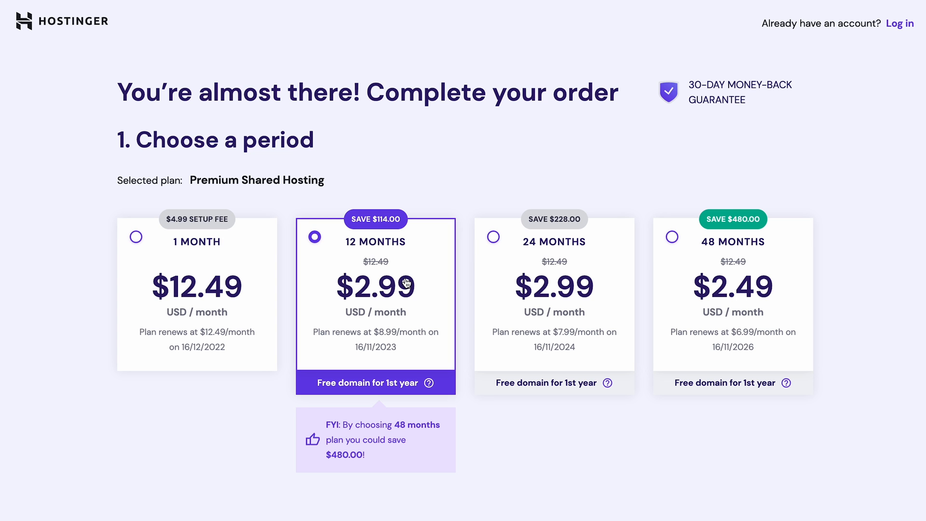
- Enter the coupon code HA10 in the checkout's coupon field
scroll("down", 3)
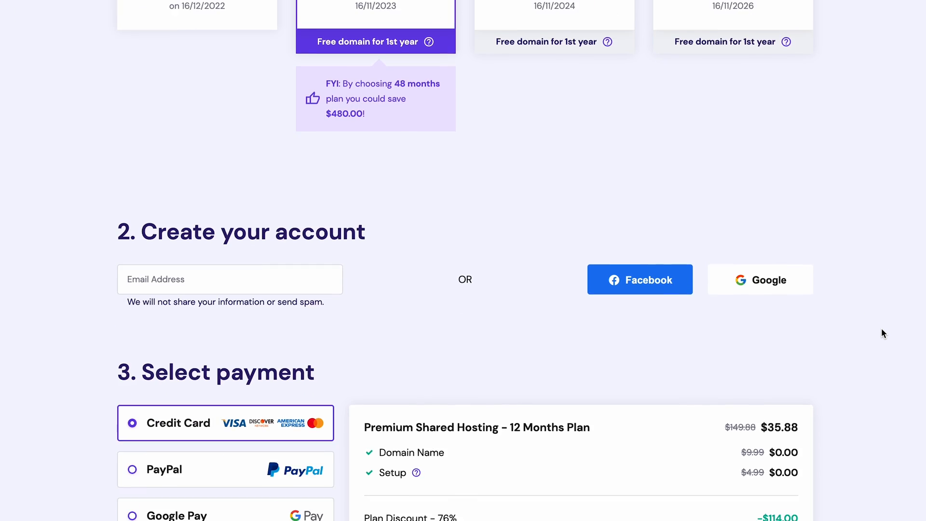
scroll("down", 3)
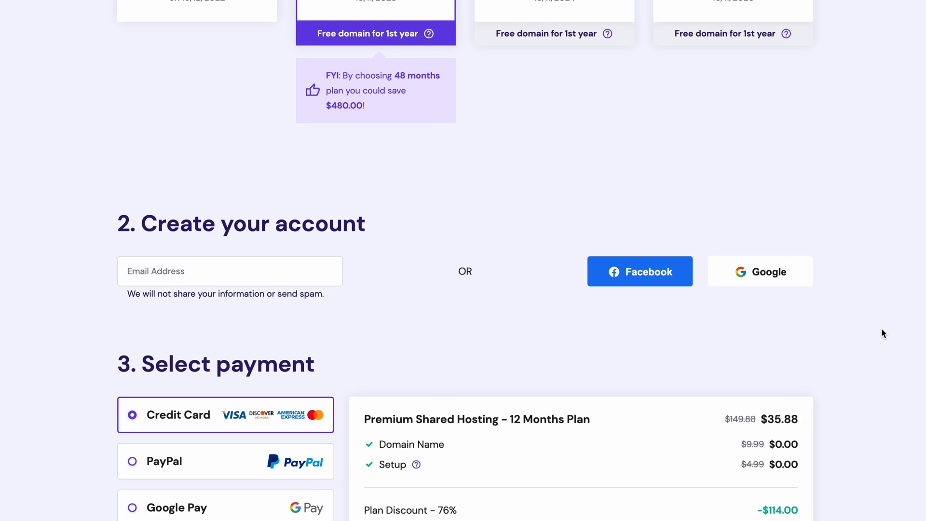
scroll("down", 3)
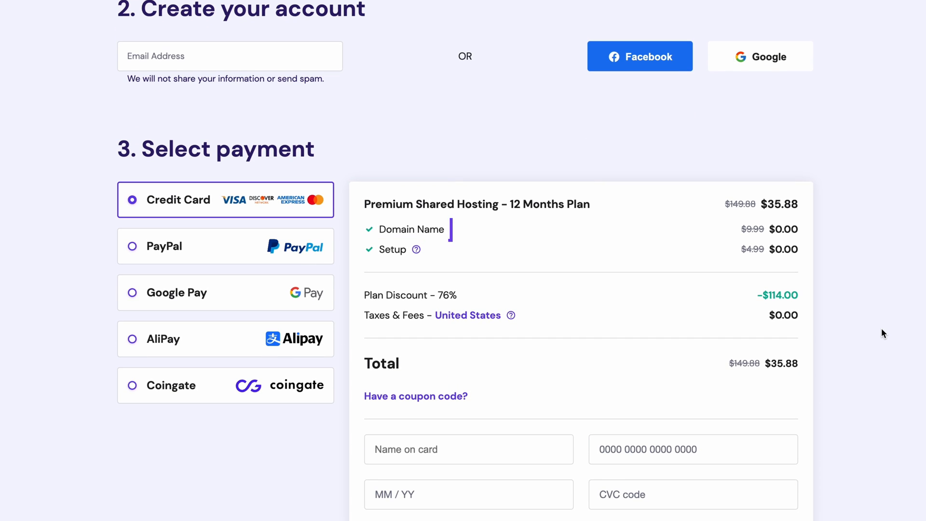
scroll("down", 3)
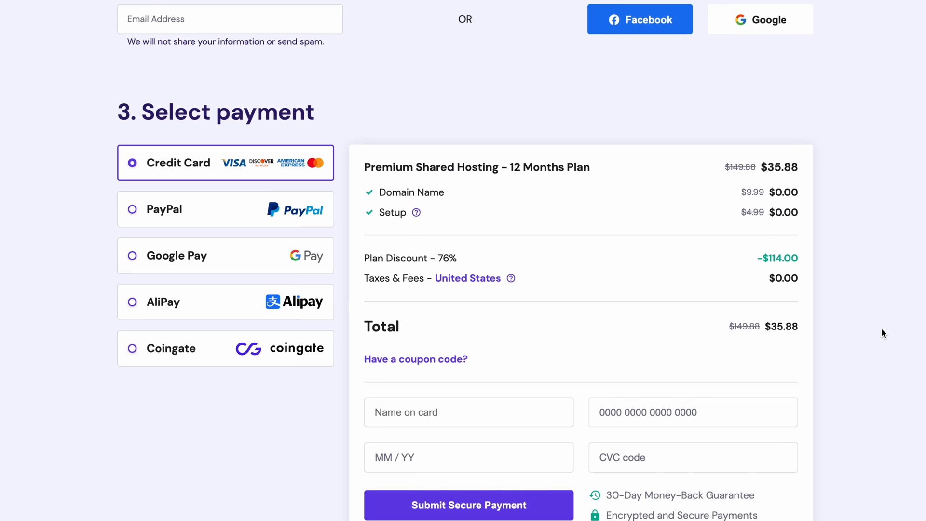
left_click(416, 359)
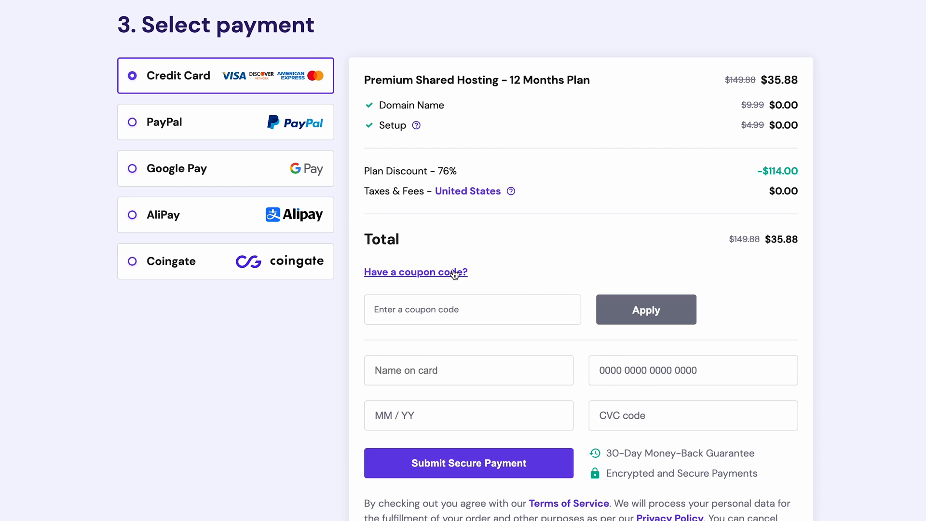
type("HA1")
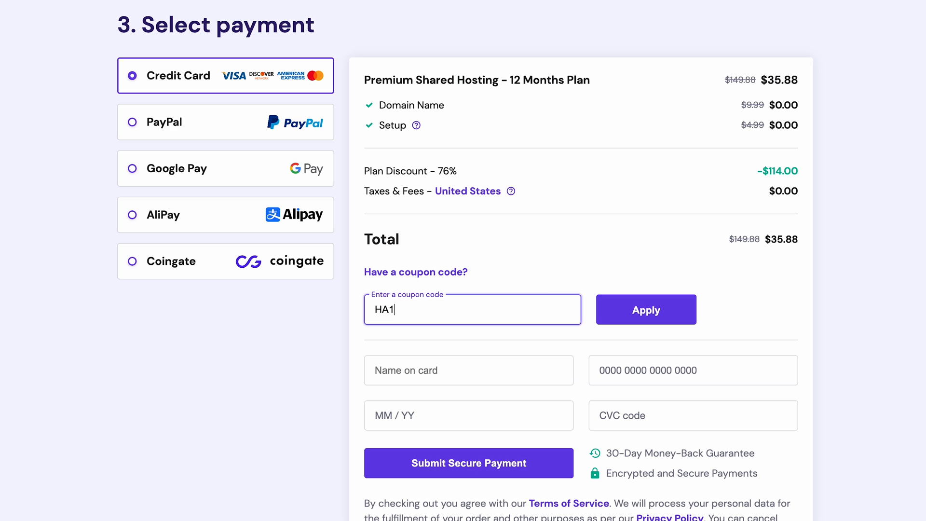
type("0")
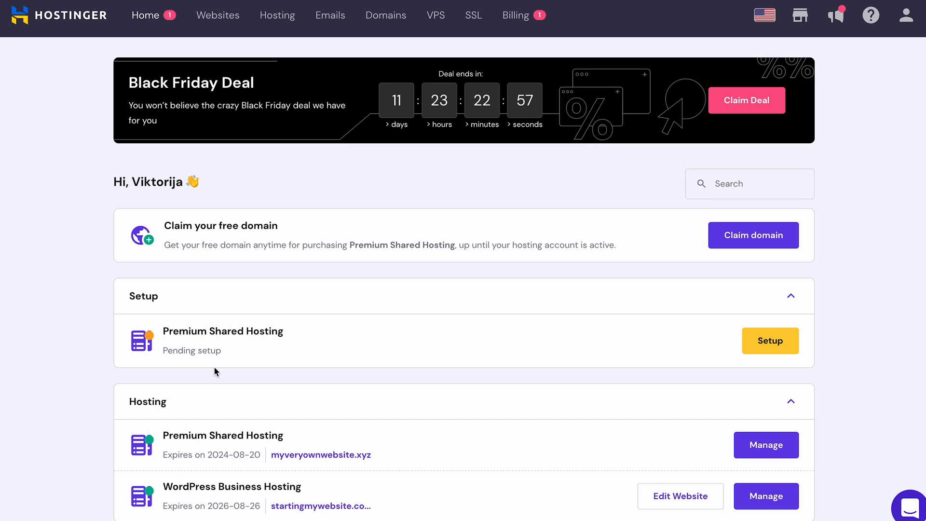
mouse_move(855, 249)
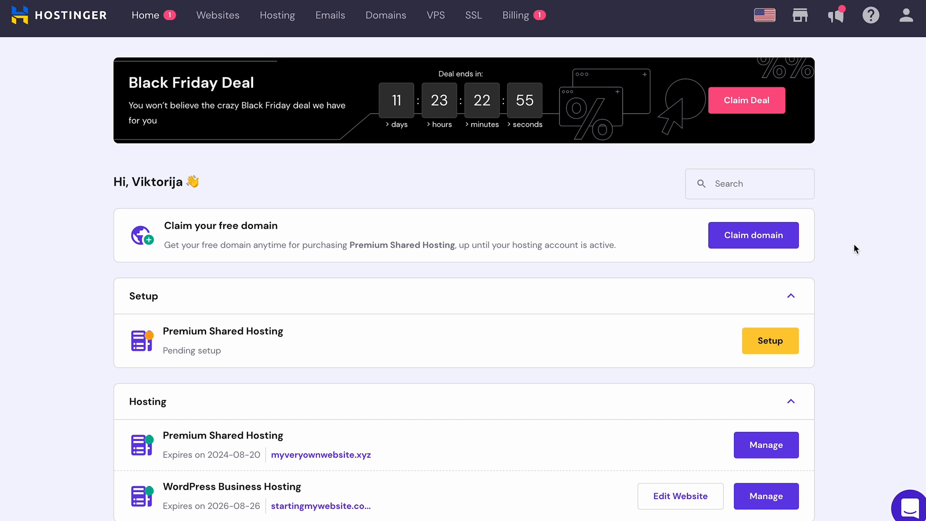
- Claim the free domain thatsmyfirstwebsite with the .com extension and check its availability
left_click(753, 235)
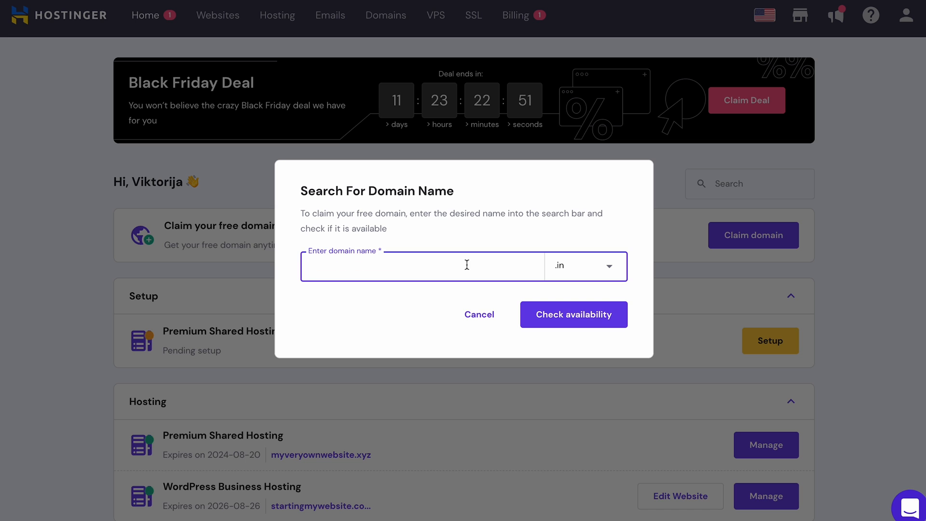
type("thatsmy")
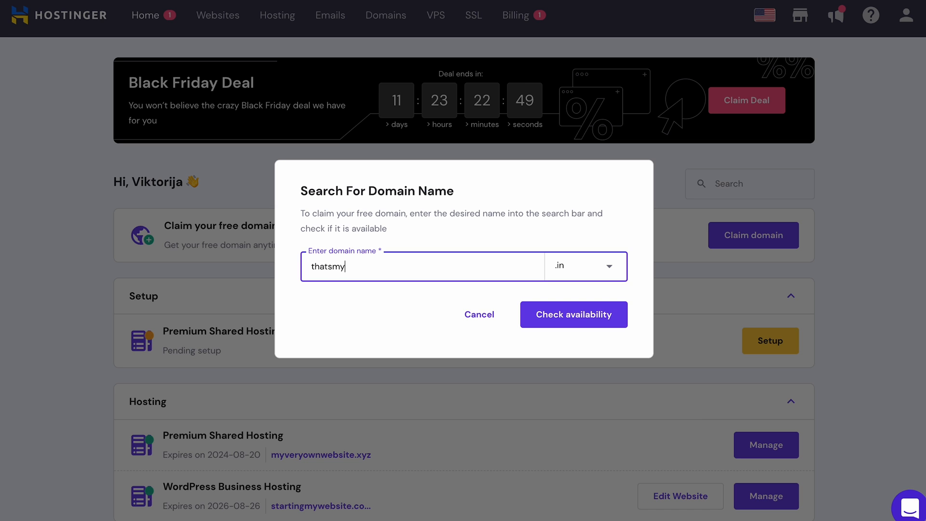
type("firstwebs")
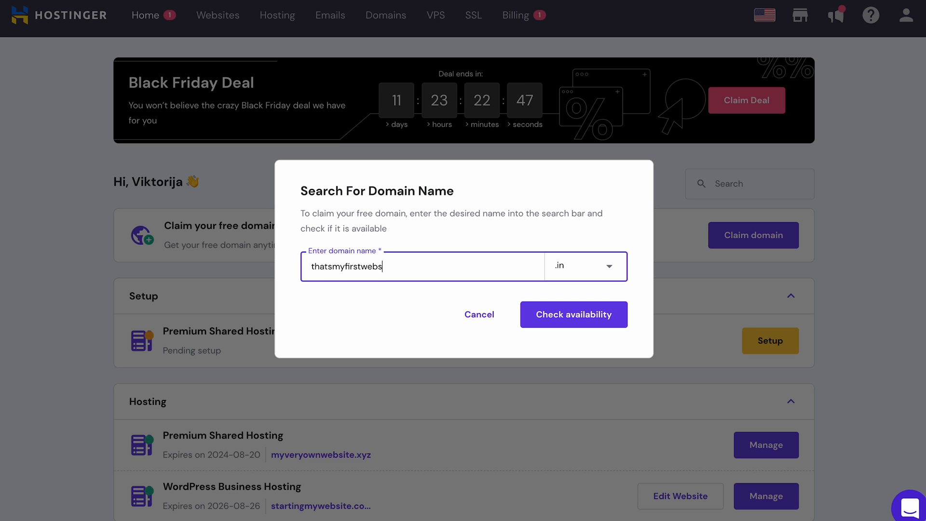
left_click(609, 267)
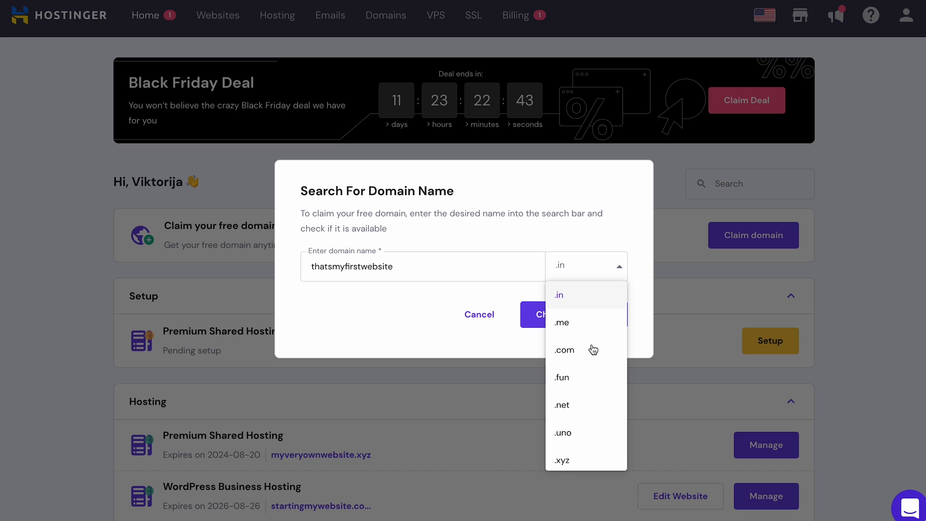
left_click(564, 350)
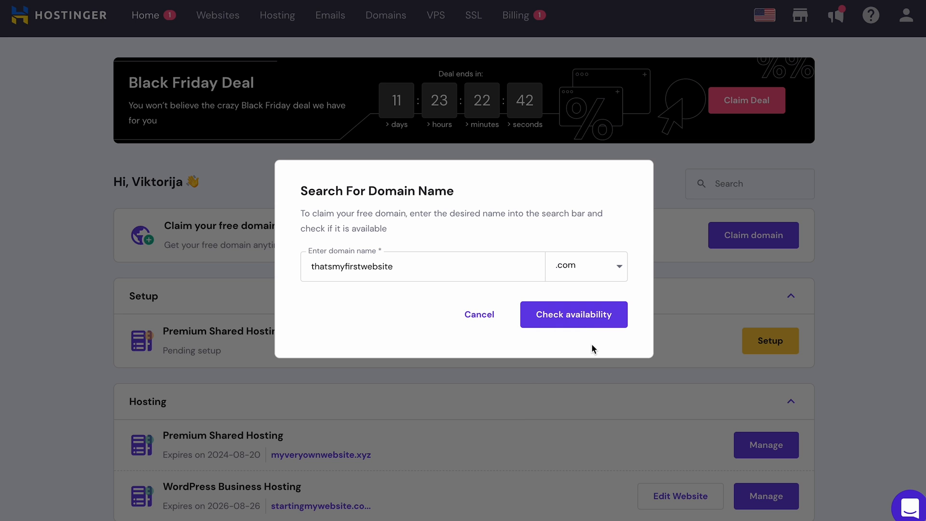
left_click(574, 315)
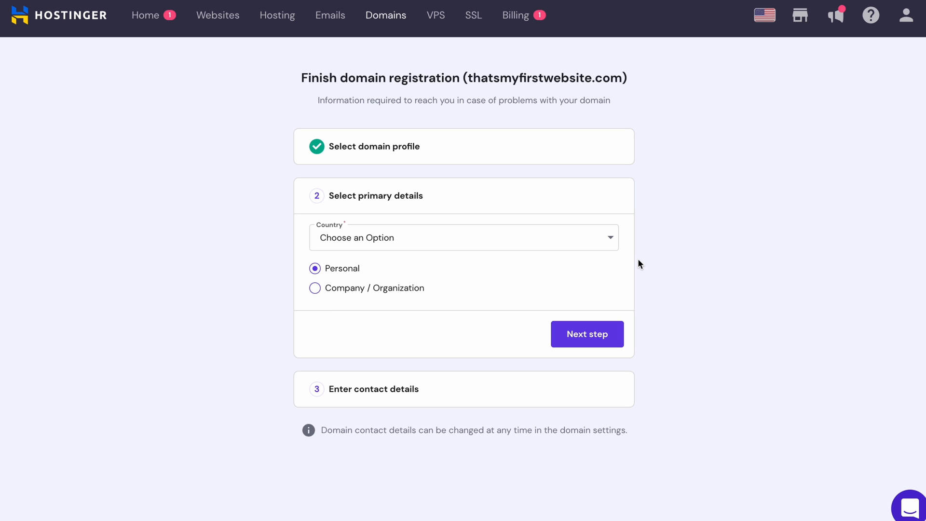
- Confirm primary and contact details, submit the domain registration, and continue past the review notice
left_click(587, 333)
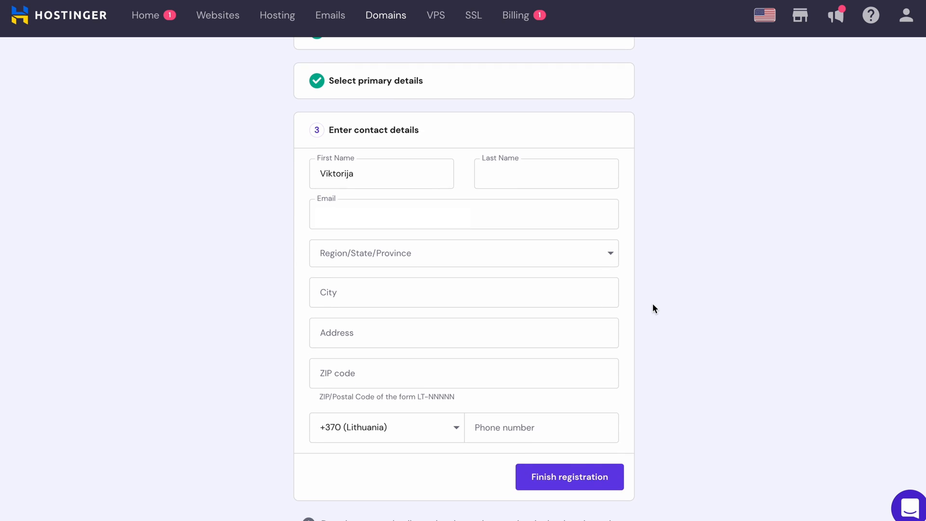
scroll("down", 3)
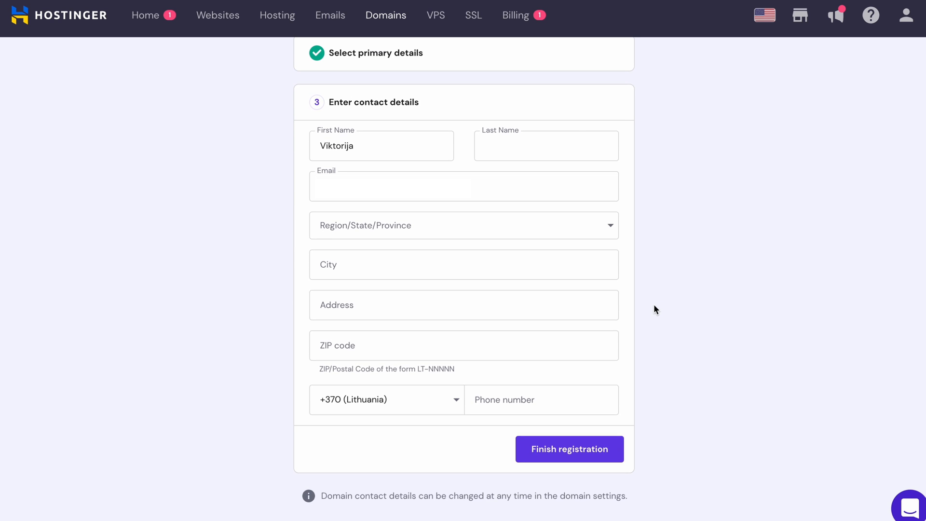
left_click(569, 448)
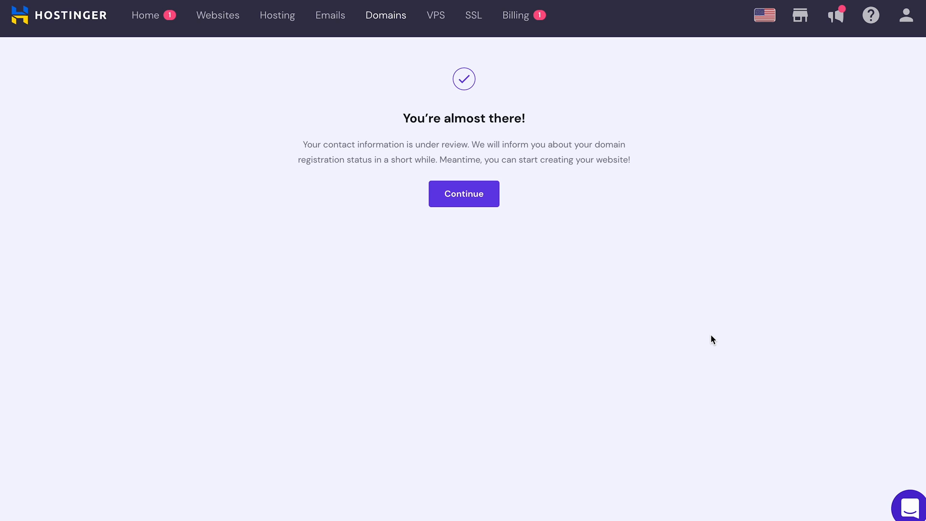
left_click(463, 193)
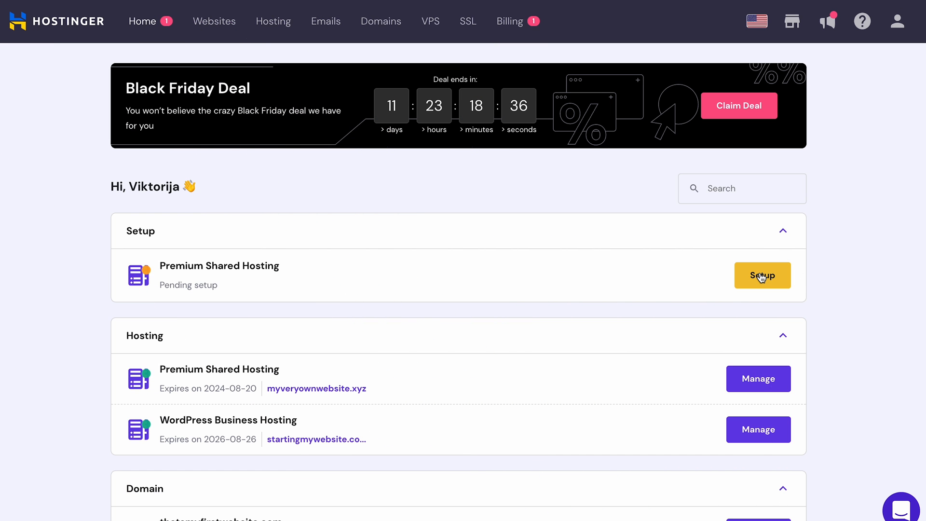
- Start setting up the pending hosting plan and choose Migrate my website
left_click(762, 276)
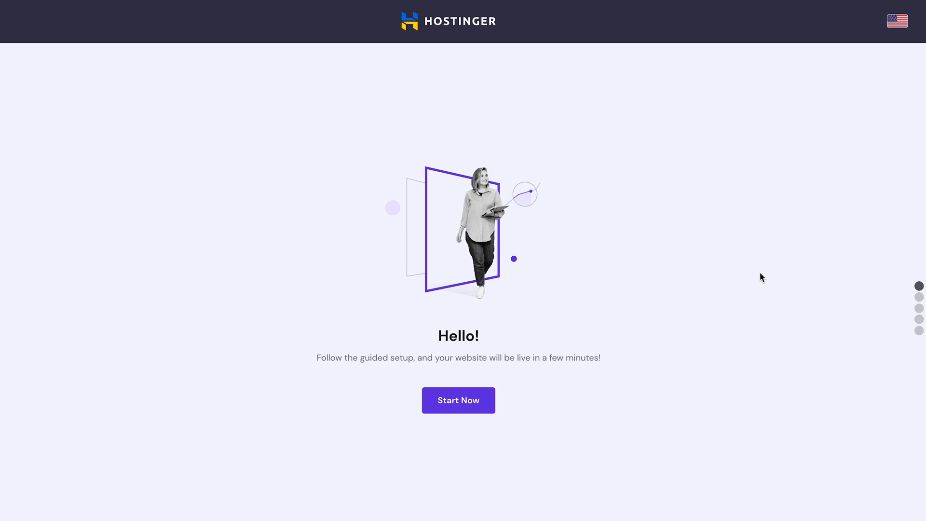
left_click(458, 400)
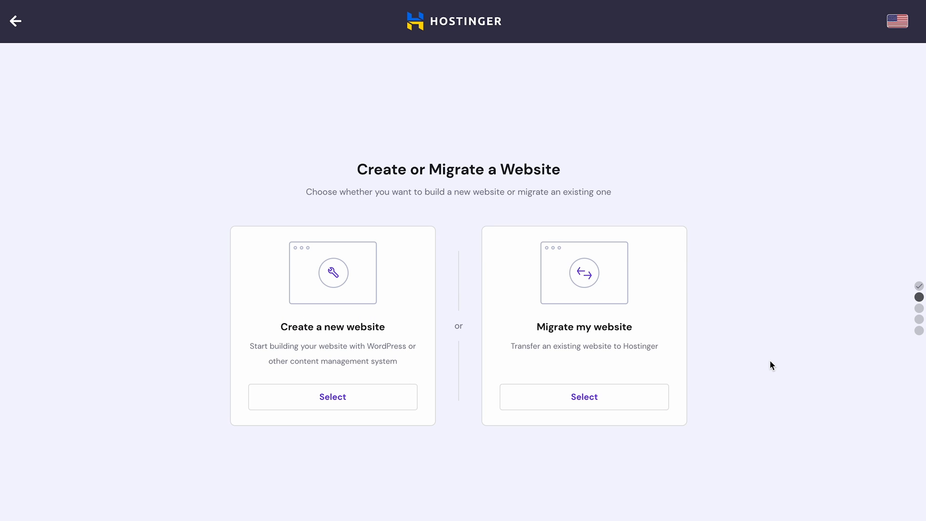
mouse_move(772, 360)
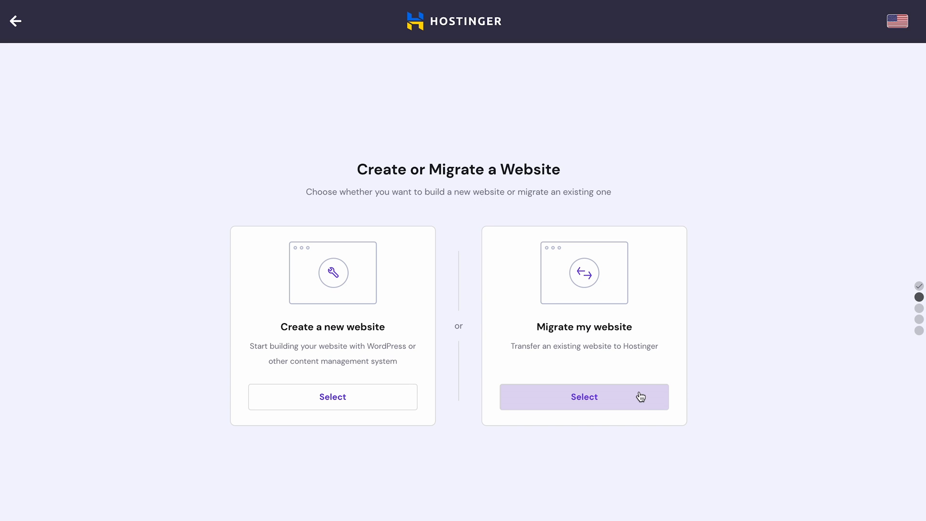
left_click(584, 397)
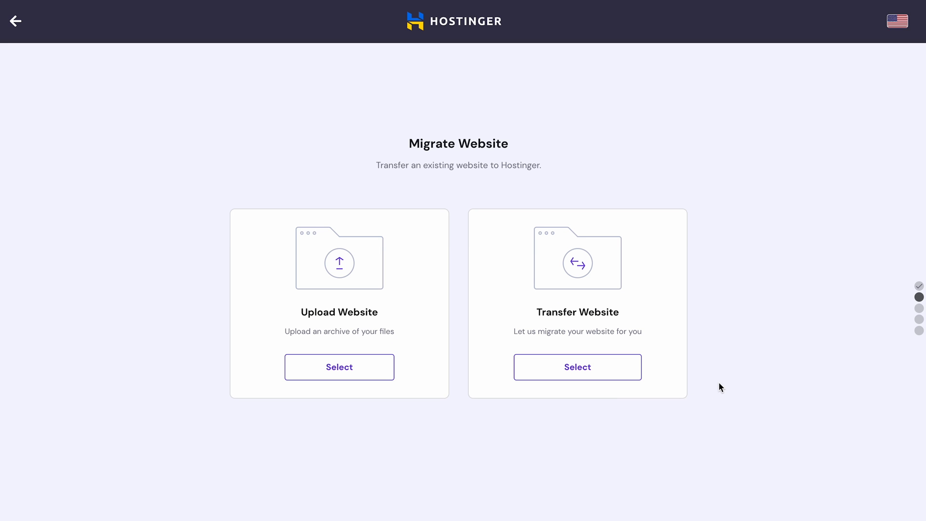
- Choose Upload Website, attach Archive.zip and import it to reach domain naming
left_click(339, 367)
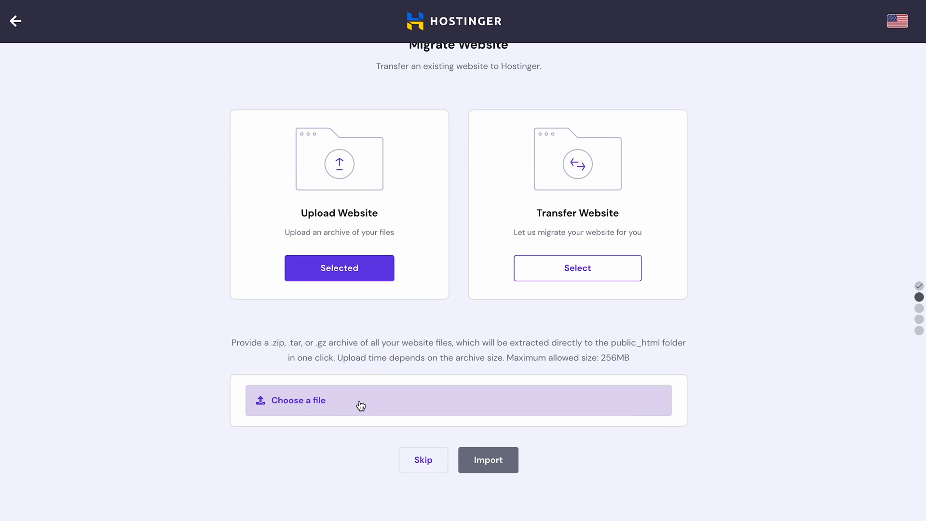
left_click(487, 459)
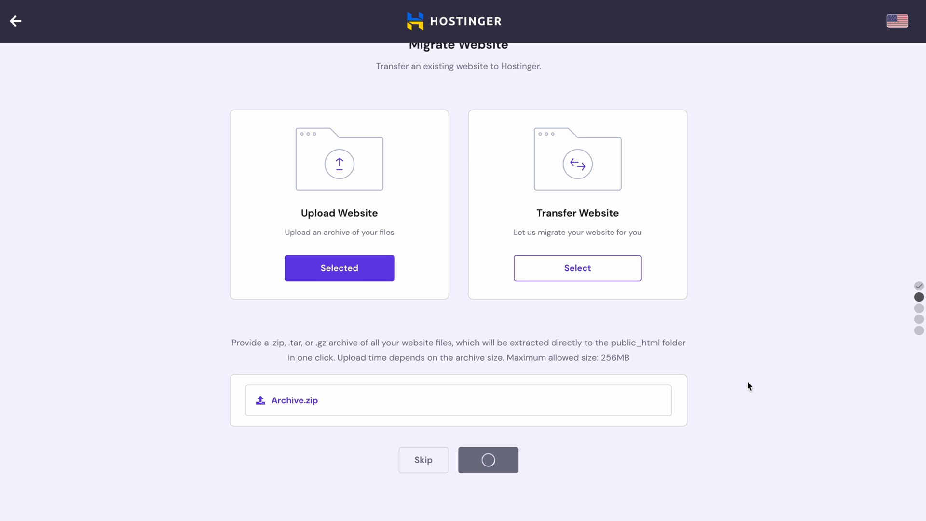
left_click(487, 459)
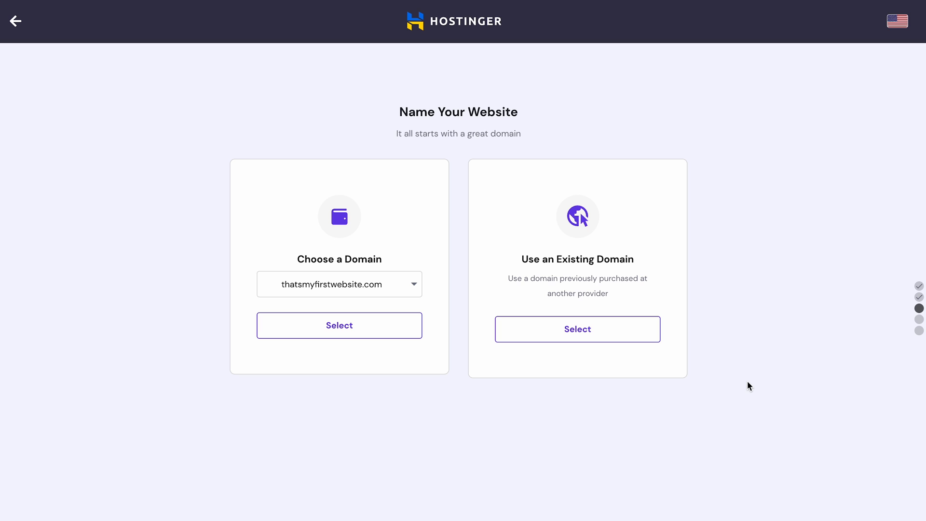
mouse_move(372, 290)
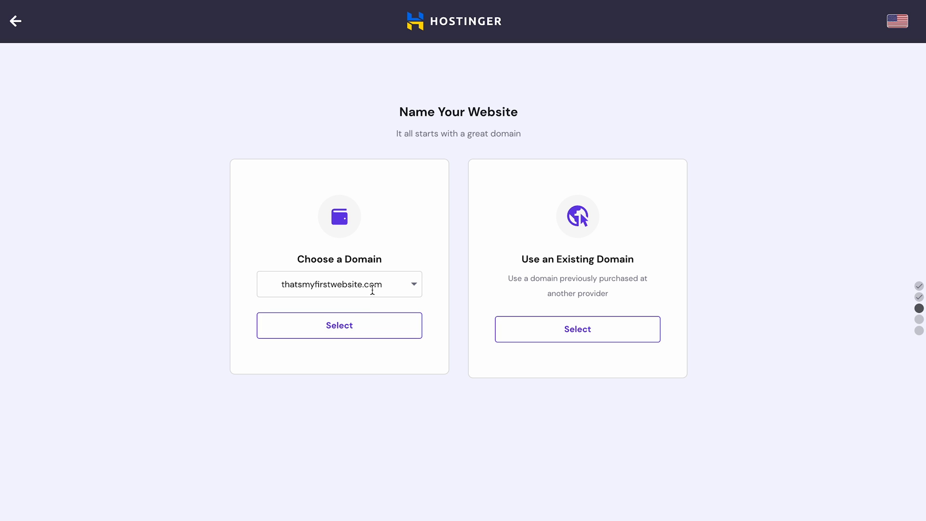
mouse_move(361, 330)
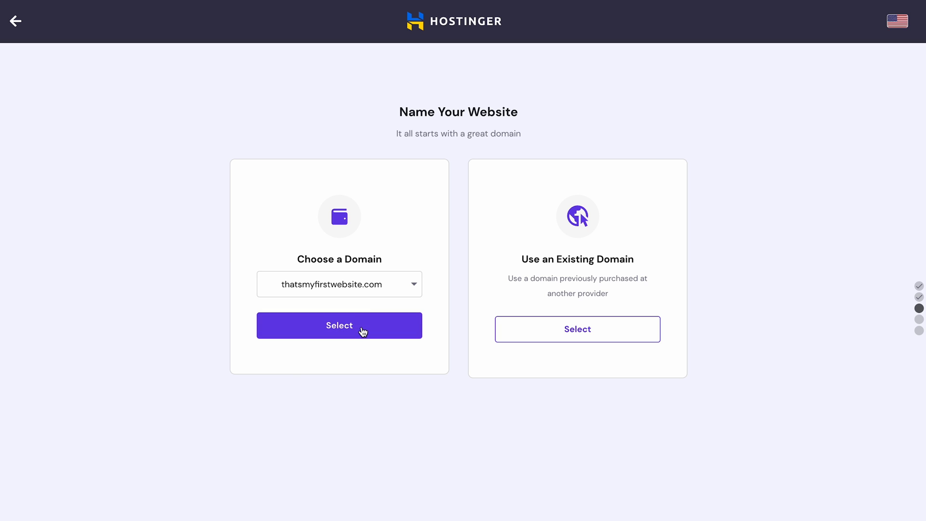
- Keep thatsmyfirstwebsite.com as the site's domain and finish the setup wizard
left_click(340, 325)
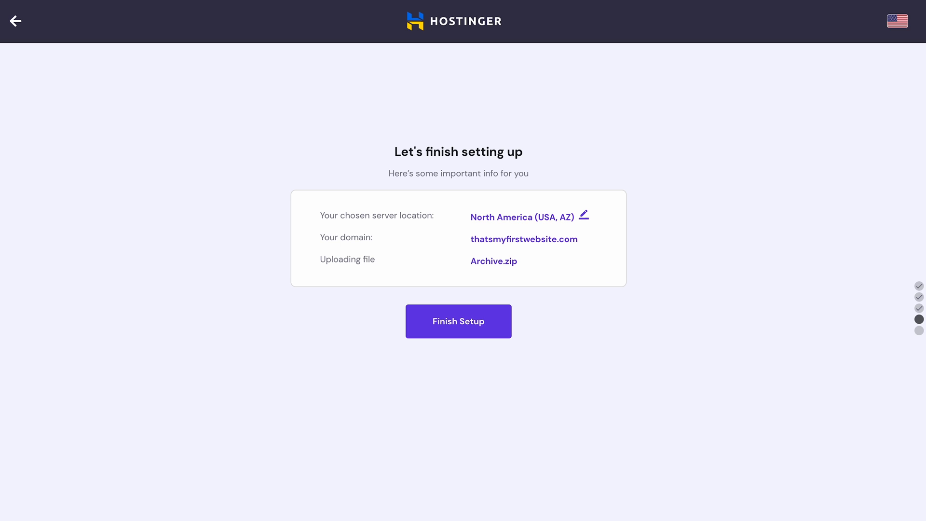
mouse_move(702, 285)
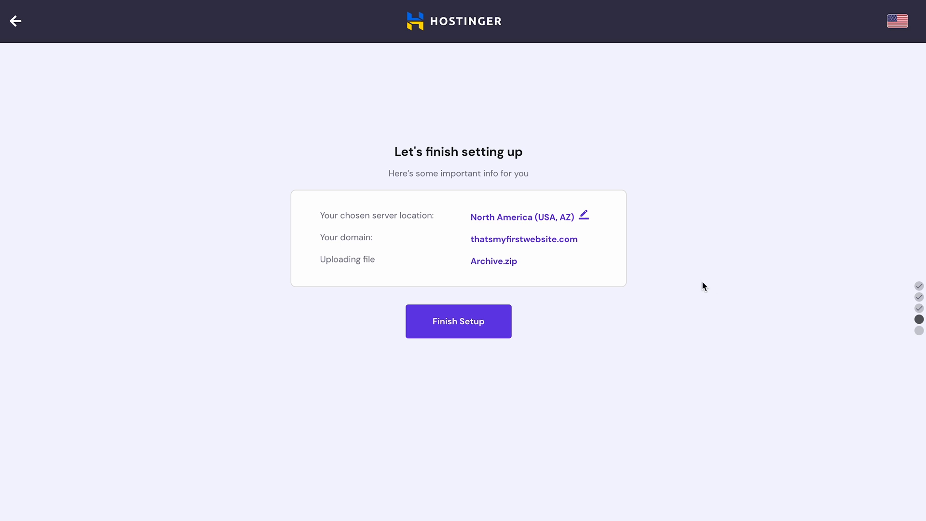
mouse_move(613, 316)
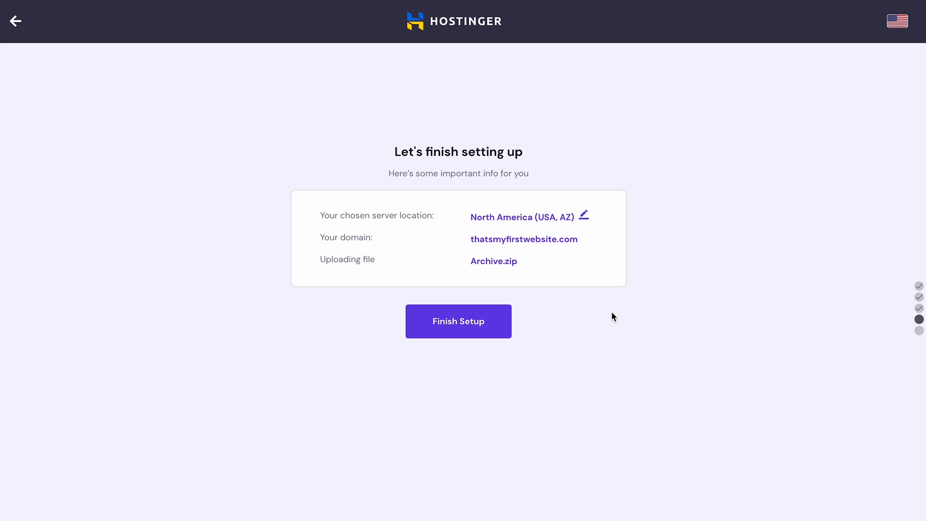
mouse_move(509, 322)
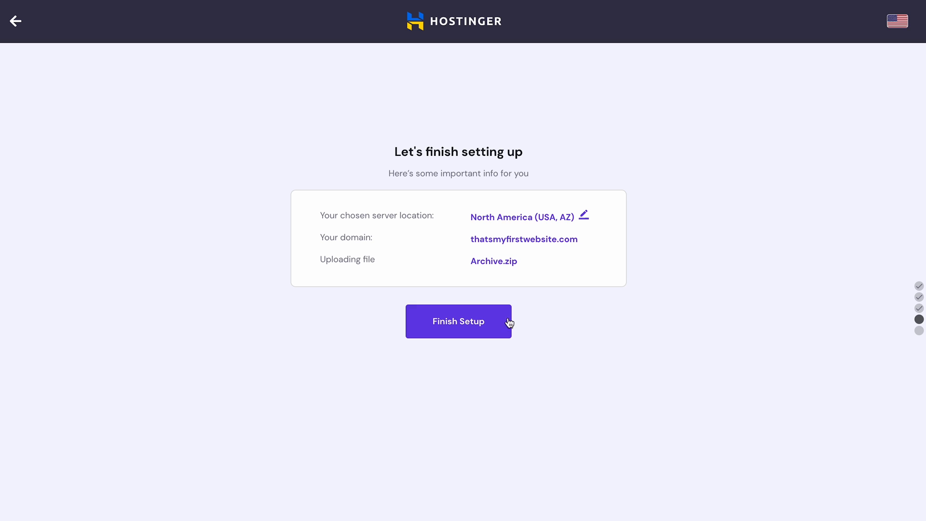
left_click(458, 321)
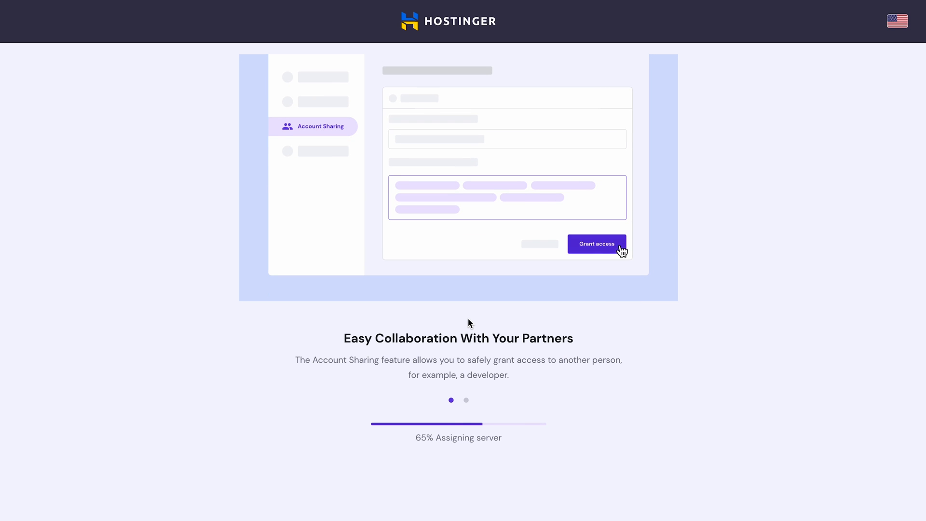
- After setup completes, go to Manage Site to reach the hosting dashboard
left_click(596, 244)
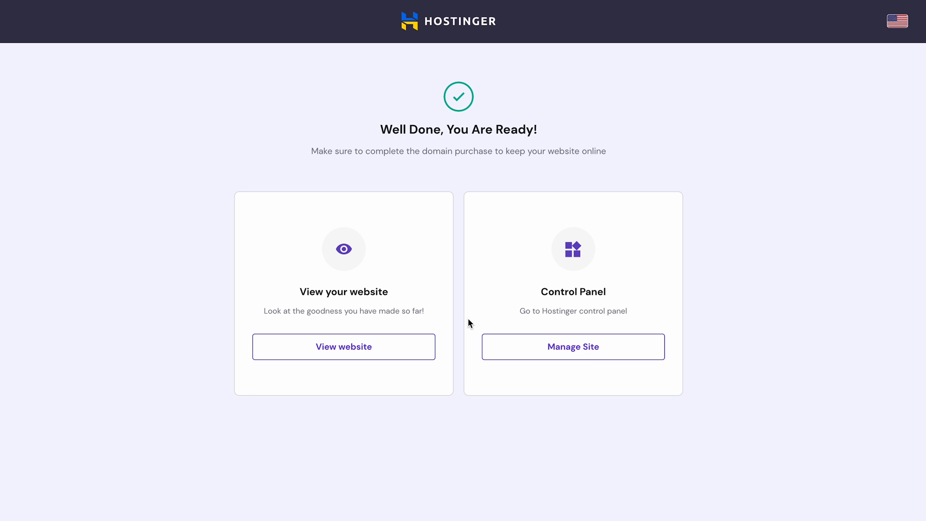
left_click(573, 346)
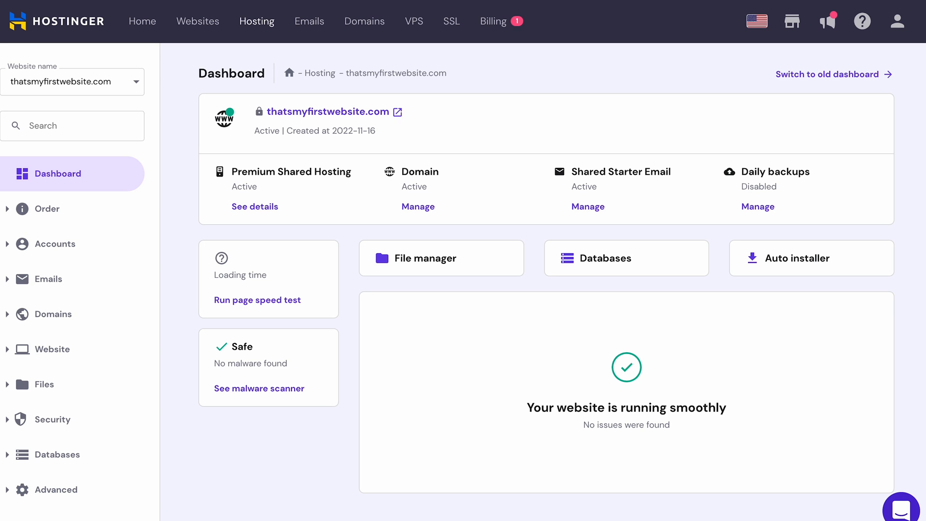
mouse_move(887, 427)
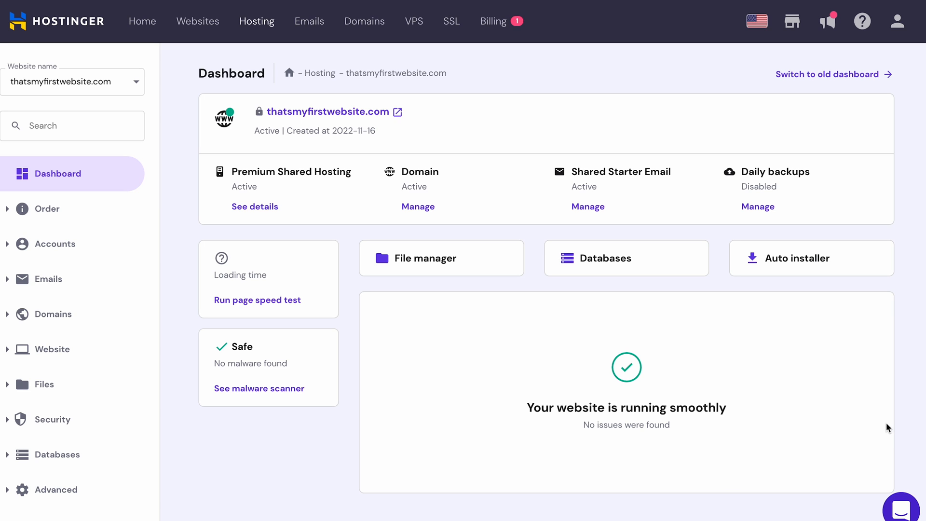
mouse_move(911, 386)
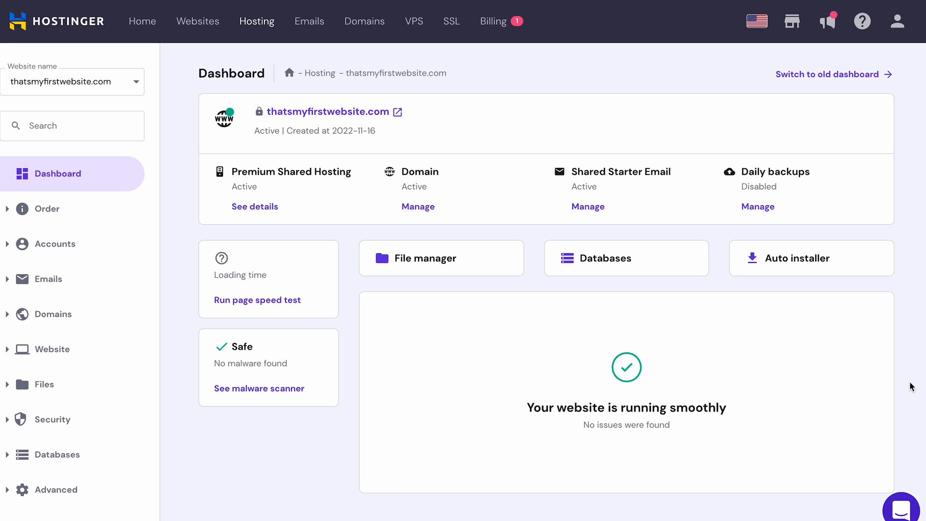
- Delete both existing items from public_html in the File Manager
left_click(441, 259)
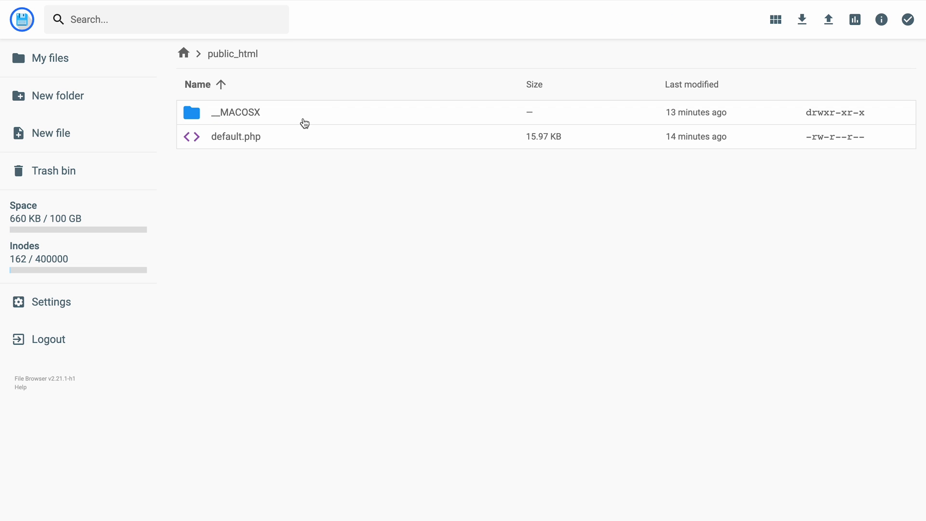
mouse_move(301, 115)
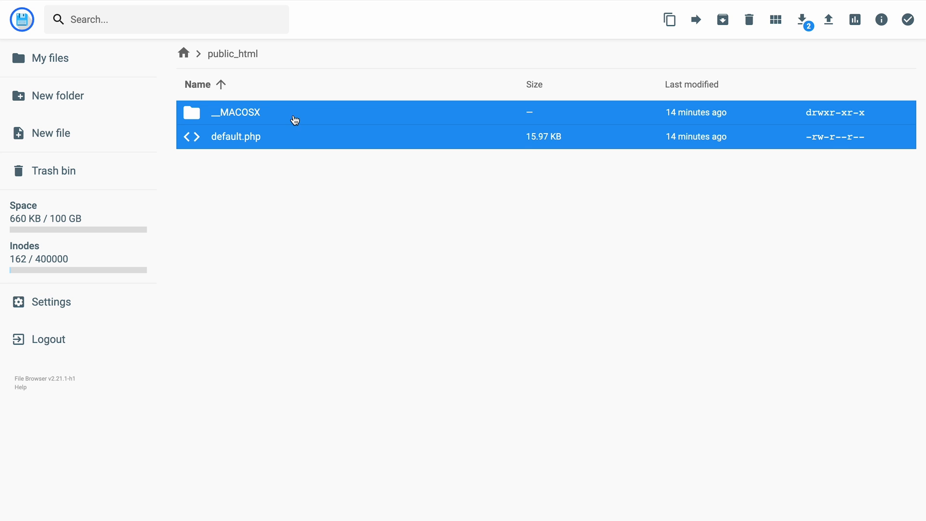
mouse_move(549, 293)
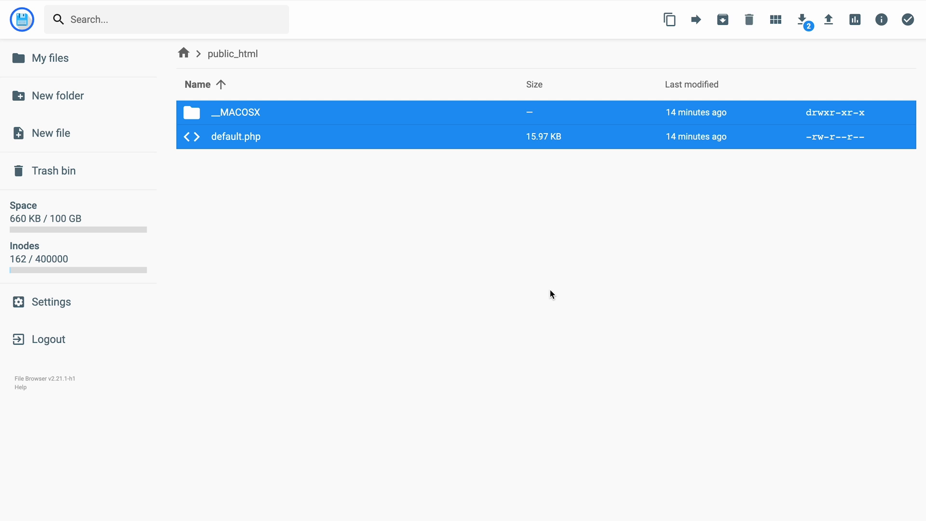
left_click(748, 19)
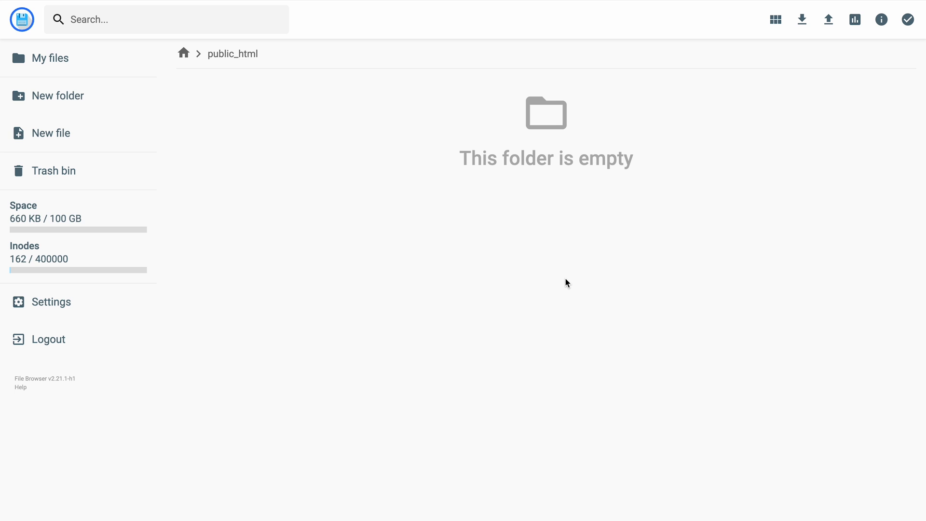
left_click(827, 19)
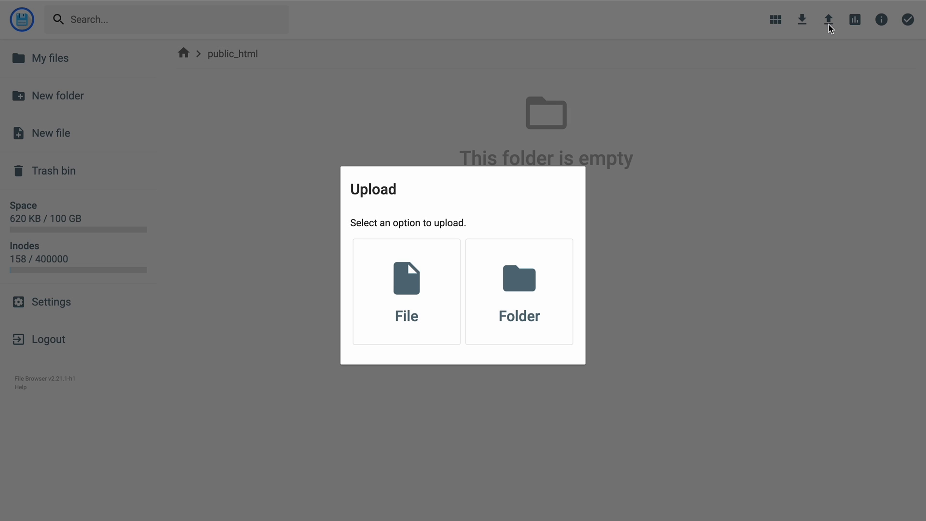
- Upload Archive.zip from the My website folder into public_html
left_click(406, 292)
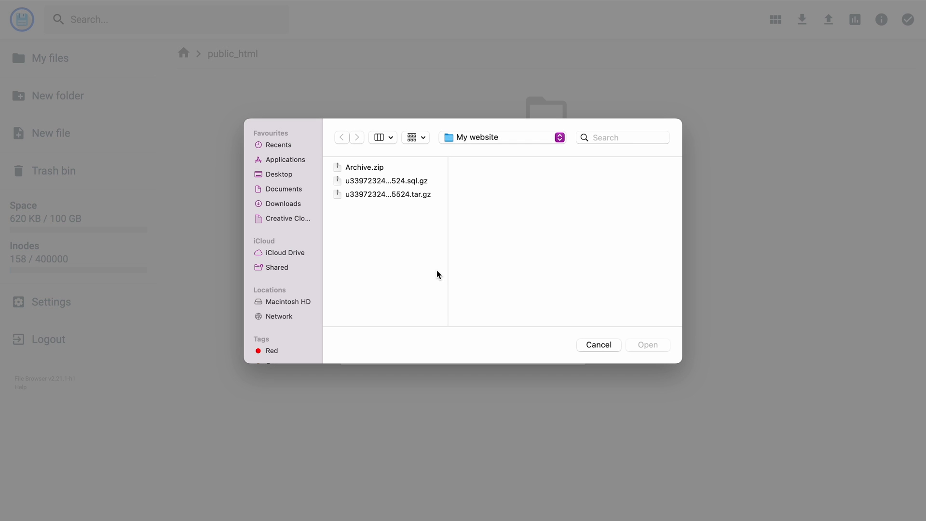
left_click(374, 168)
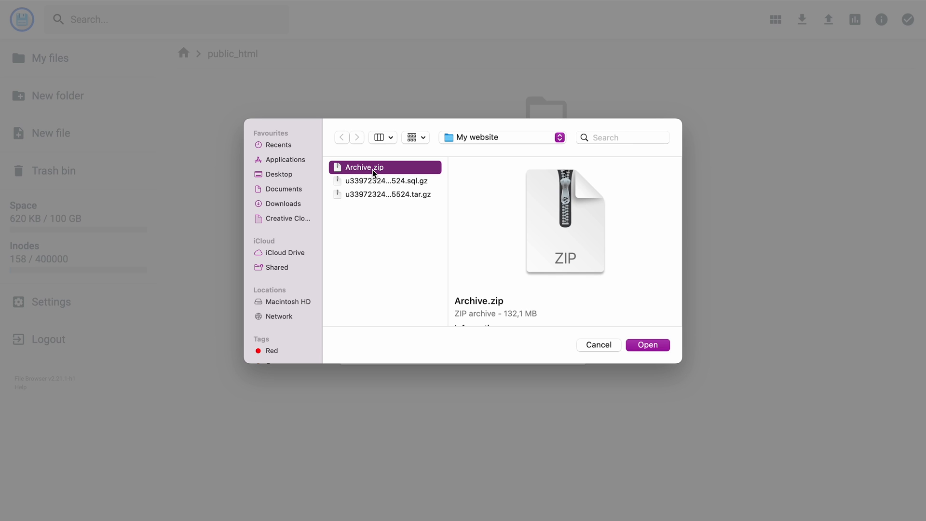
left_click(648, 344)
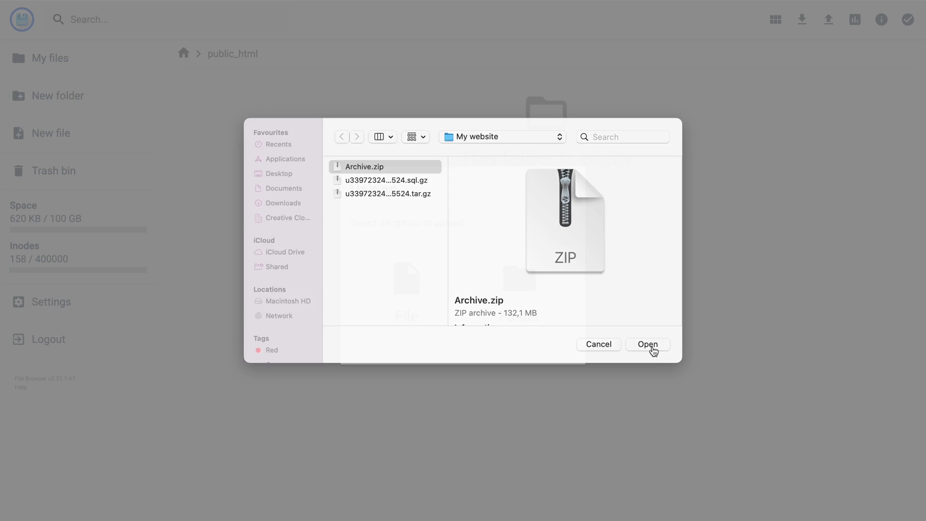
left_click(648, 344)
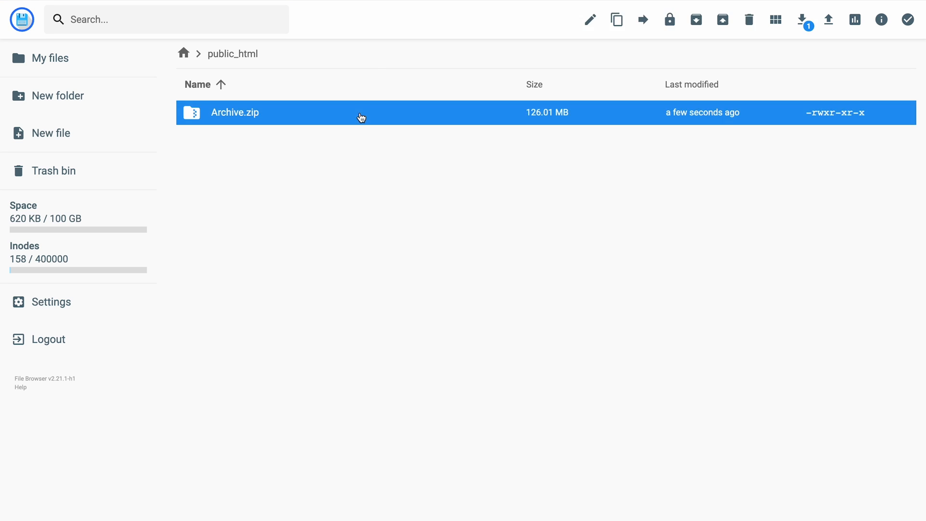
- Choose an action on the uploaded Archive.zip from its context menu
right_click(360, 116)
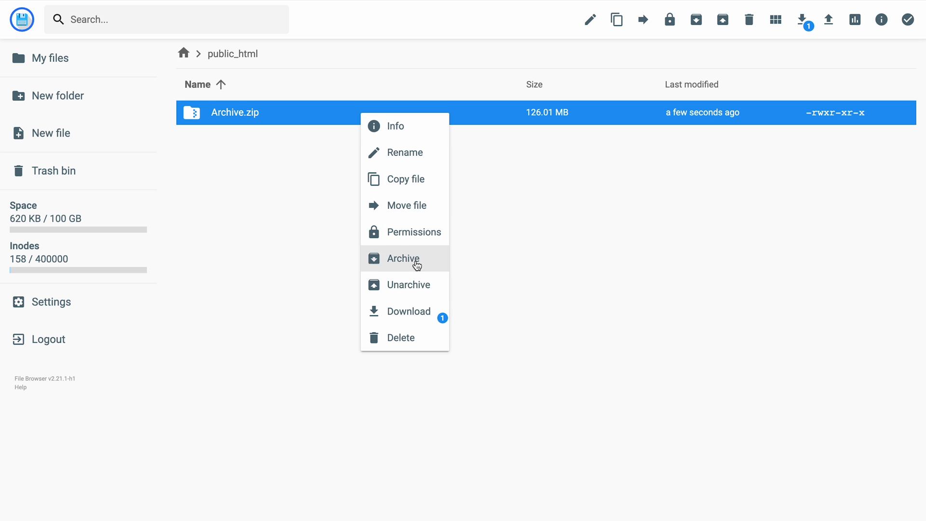
left_click(408, 284)
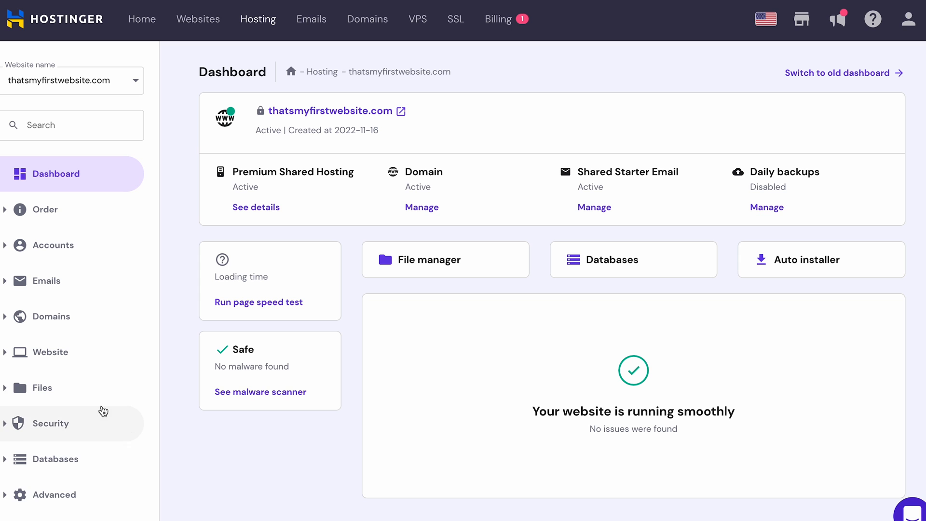
- Bring up the FTP Accounts details under Files and begin changing the FTP password
left_click(42, 388)
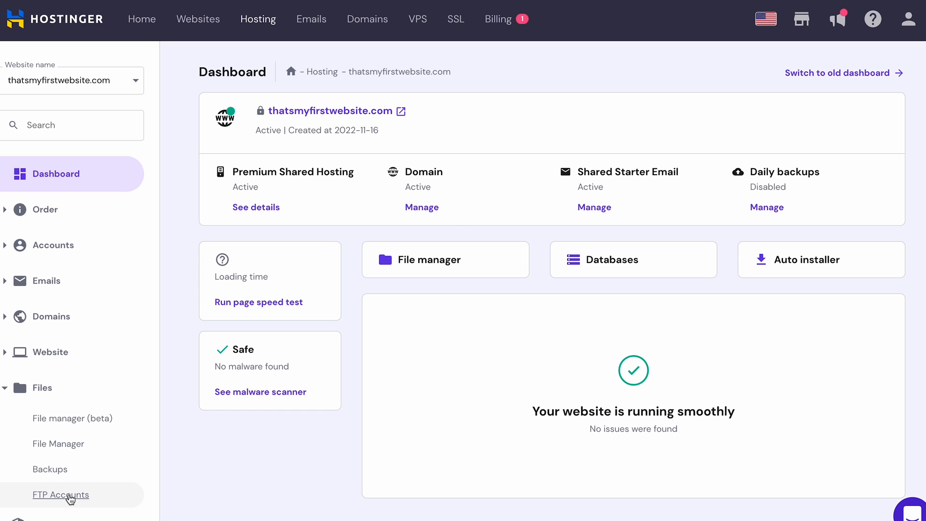
left_click(60, 494)
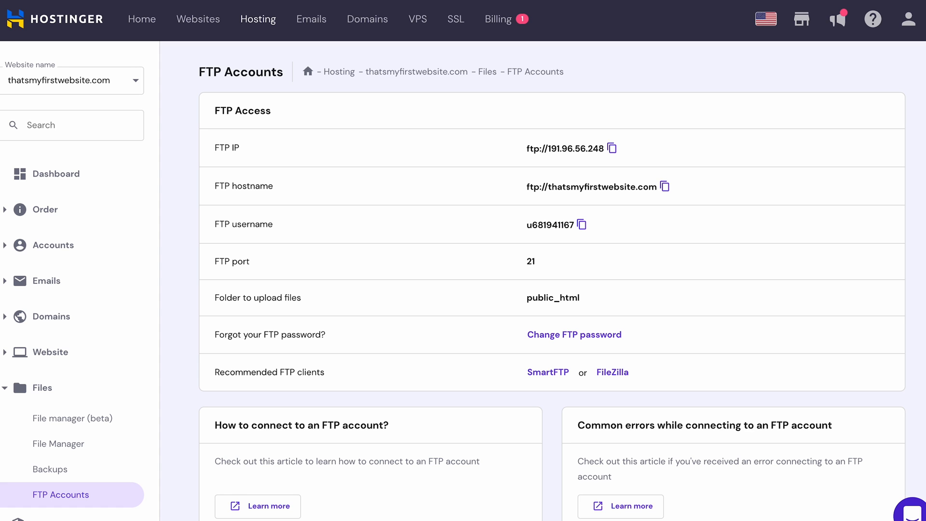
left_click(574, 333)
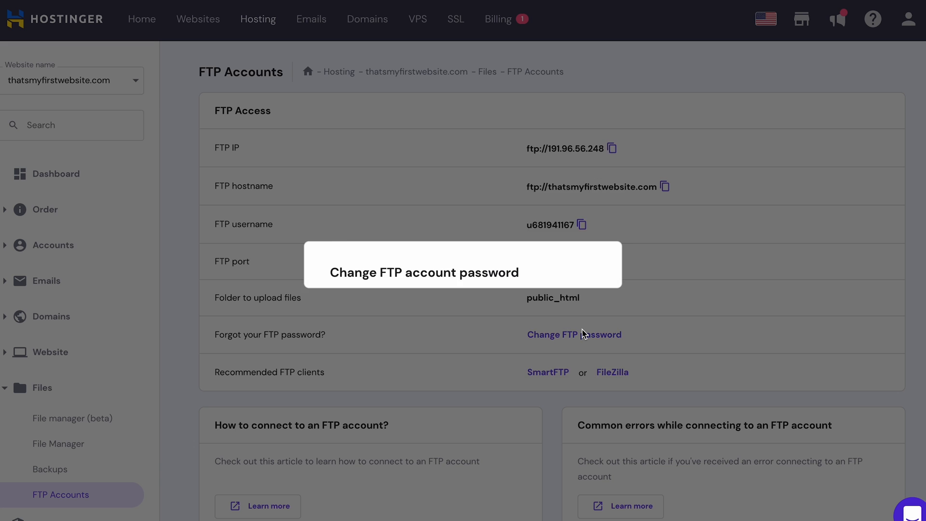
left_click(574, 334)
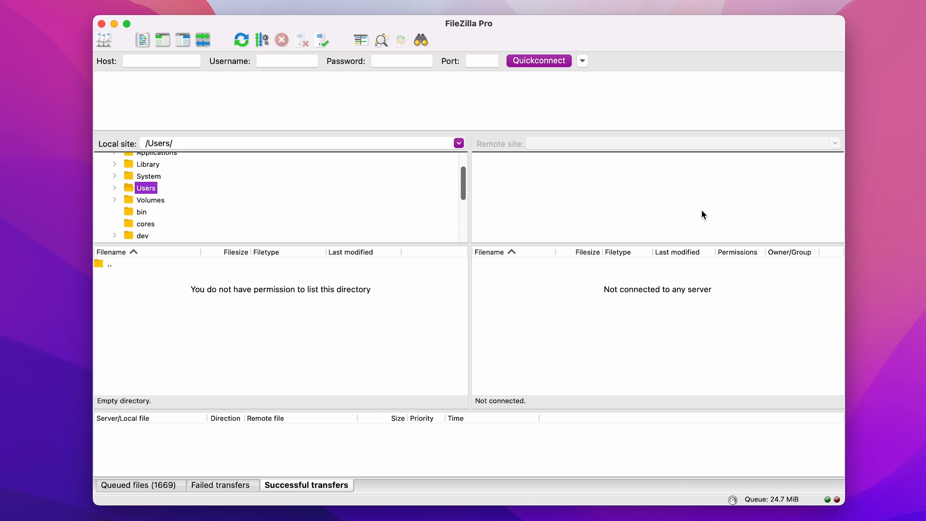
- Create a new Site Manager entry with host thatsmyfirstwebsite.com and port 21
left_click(92, 11)
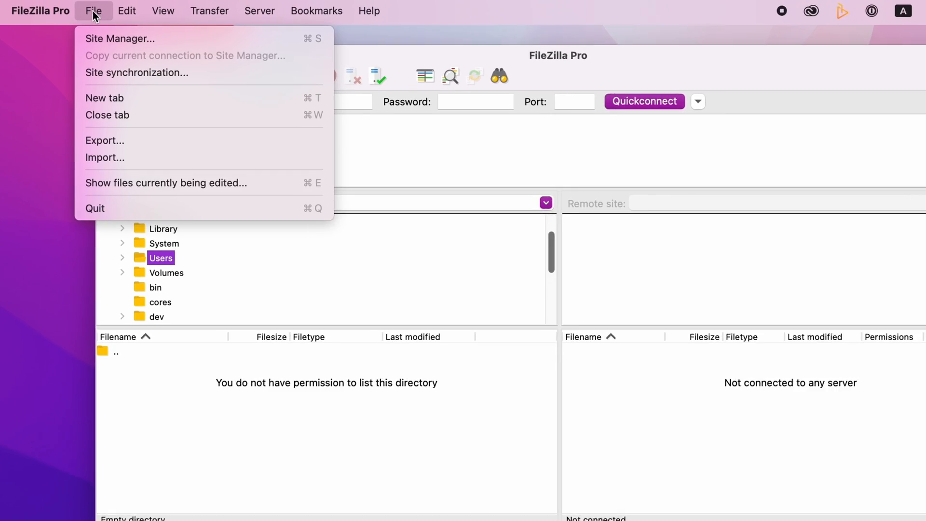
left_click(117, 39)
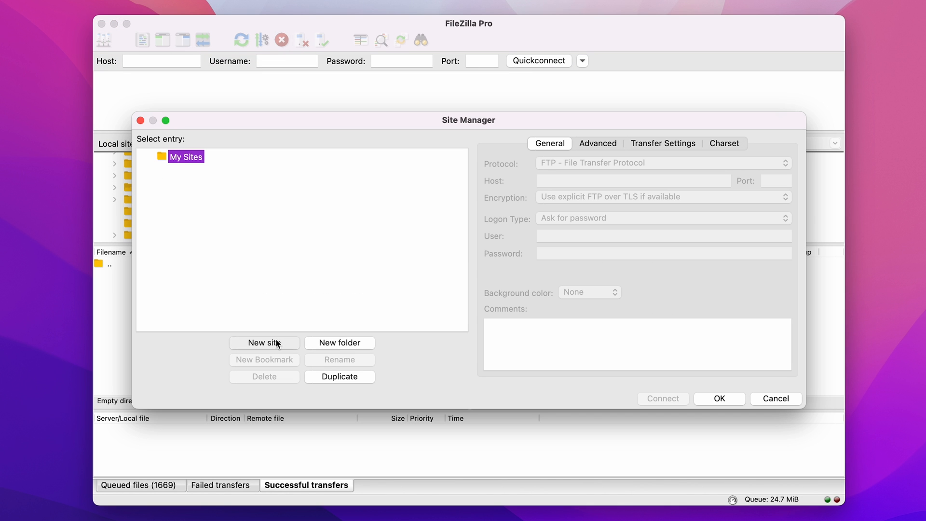
left_click(264, 344)
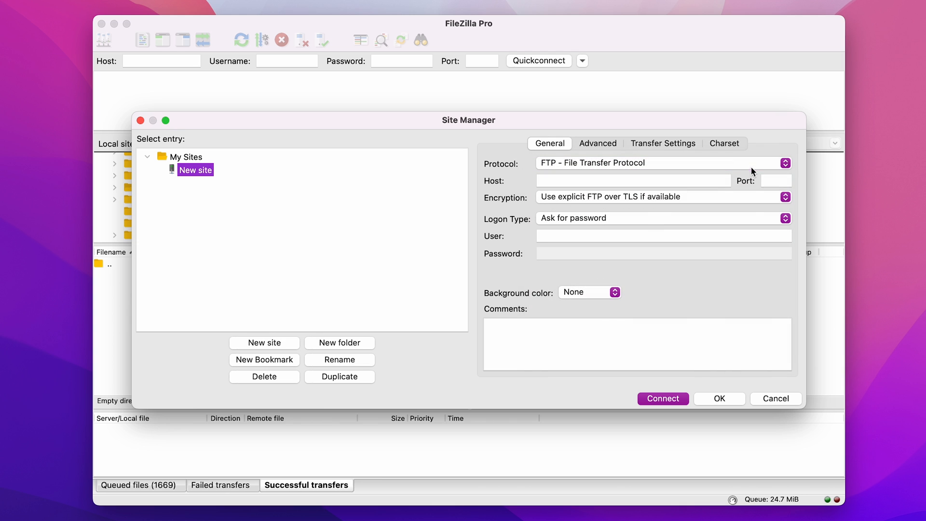
left_click(632, 180)
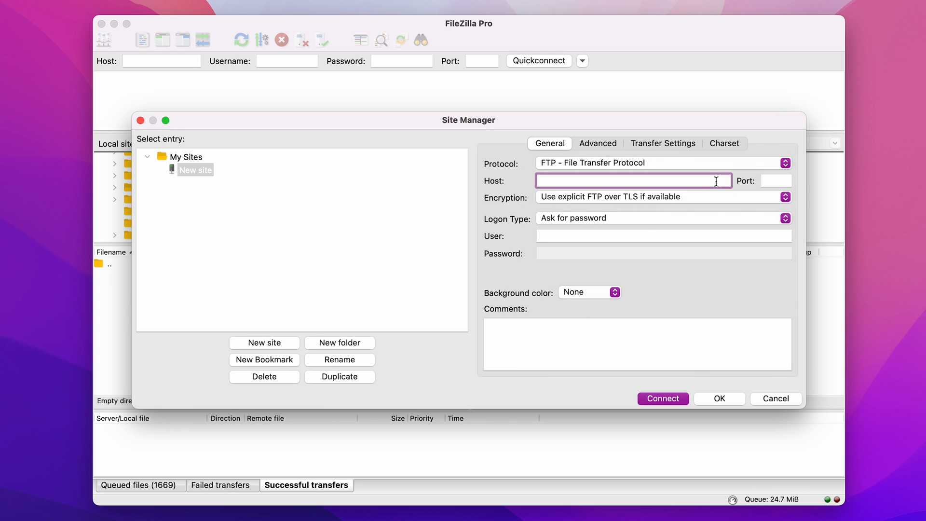
type("thatsmyfirstwebsite.com")
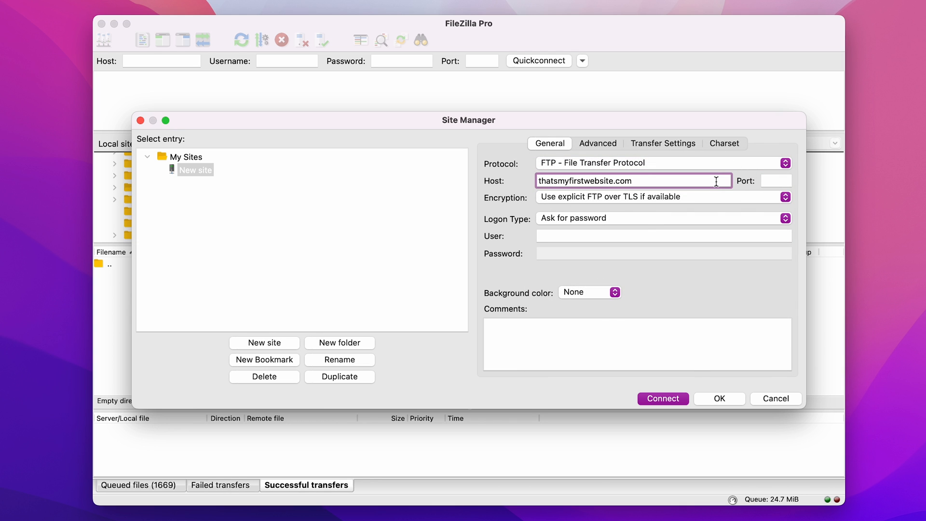
left_click(775, 180)
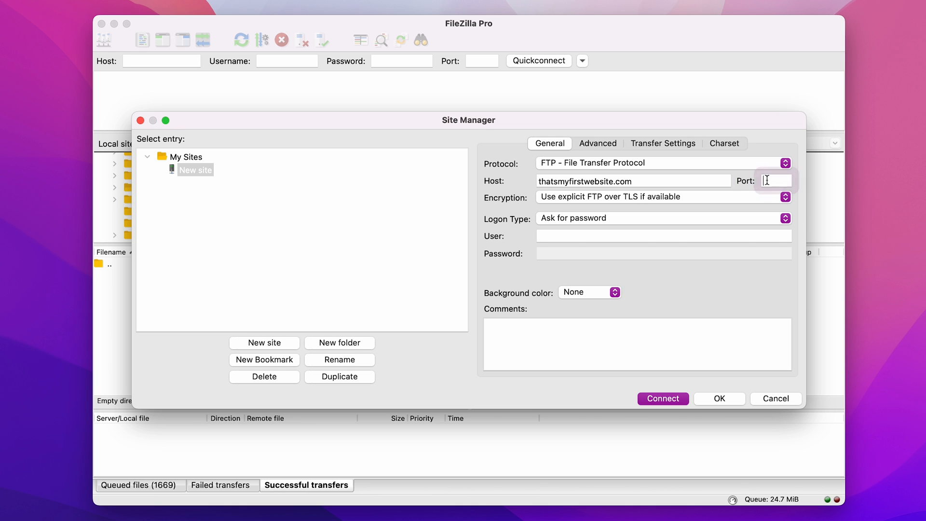
type("21")
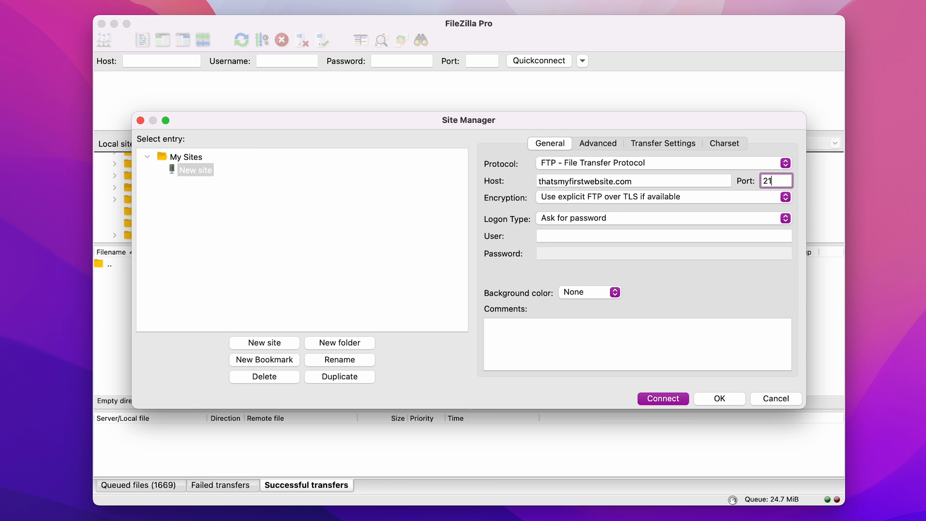
mouse_move(758, 194)
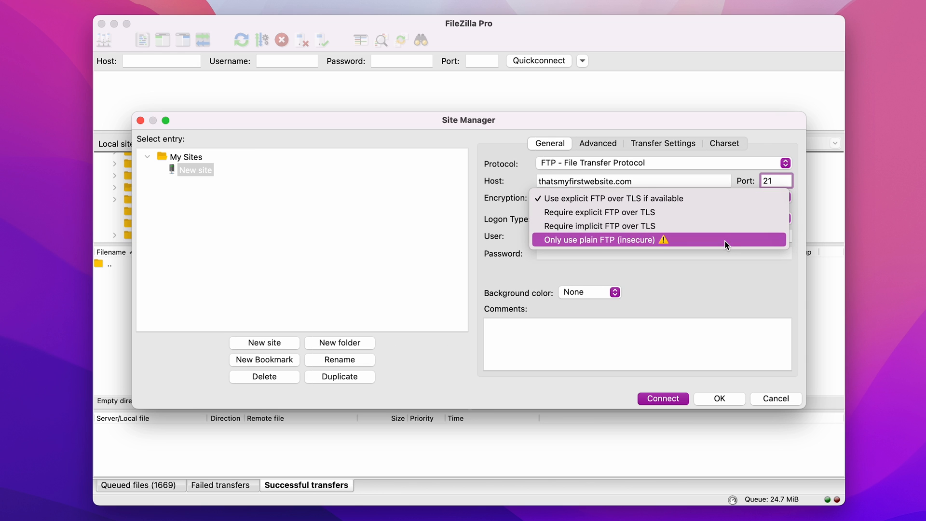
left_click(602, 239)
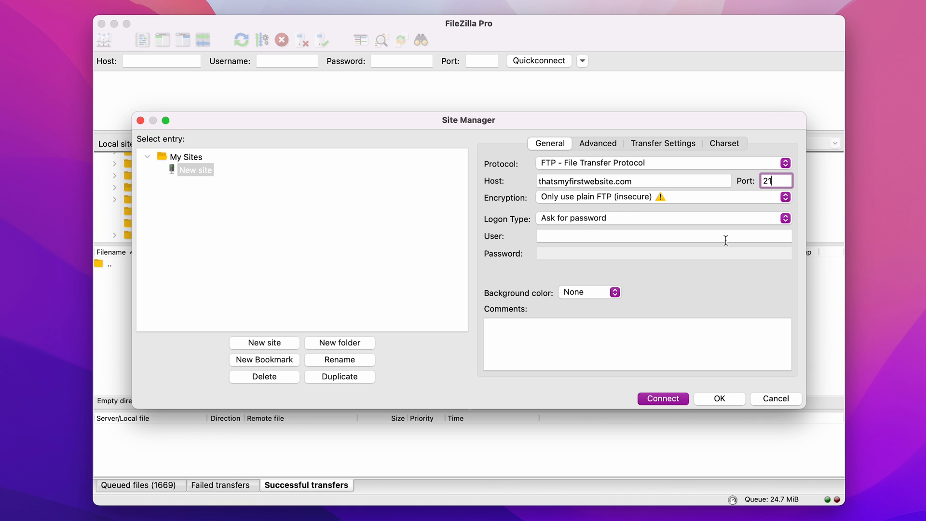
left_click(785, 197)
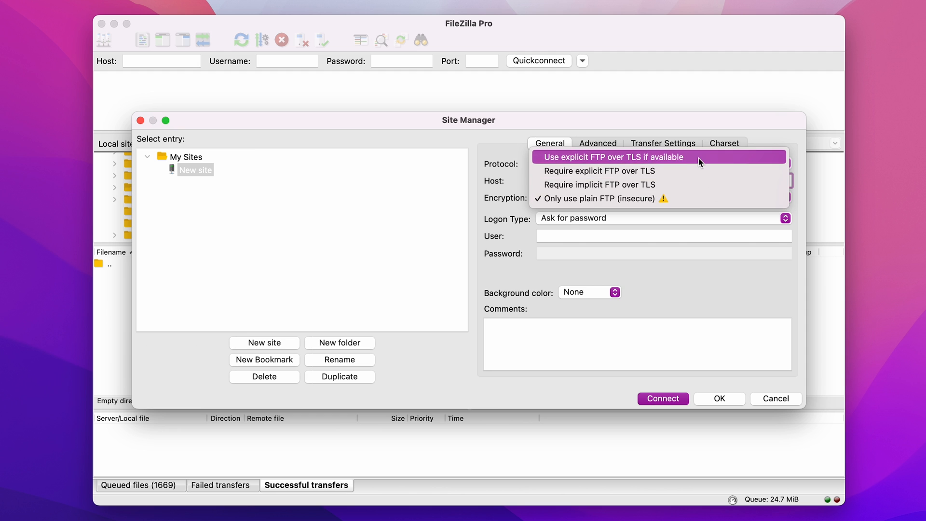
left_click(631, 157)
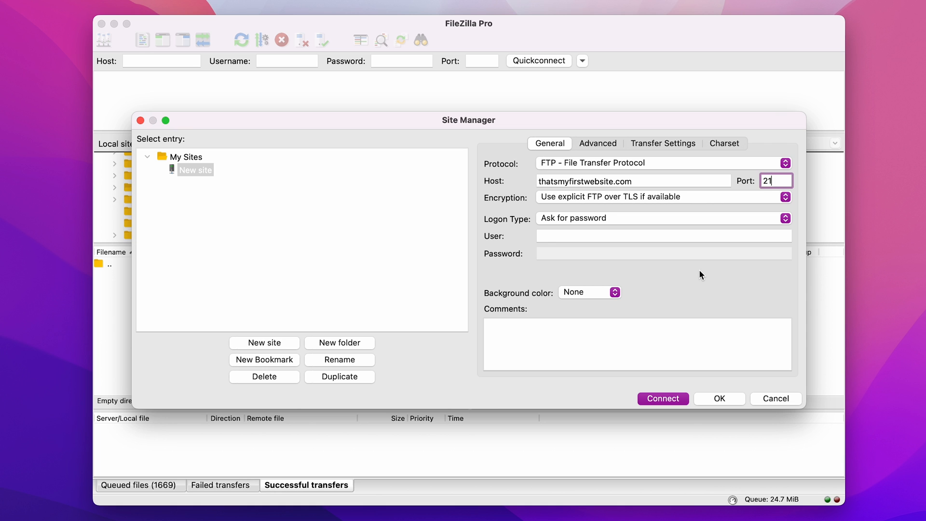
mouse_move(702, 250)
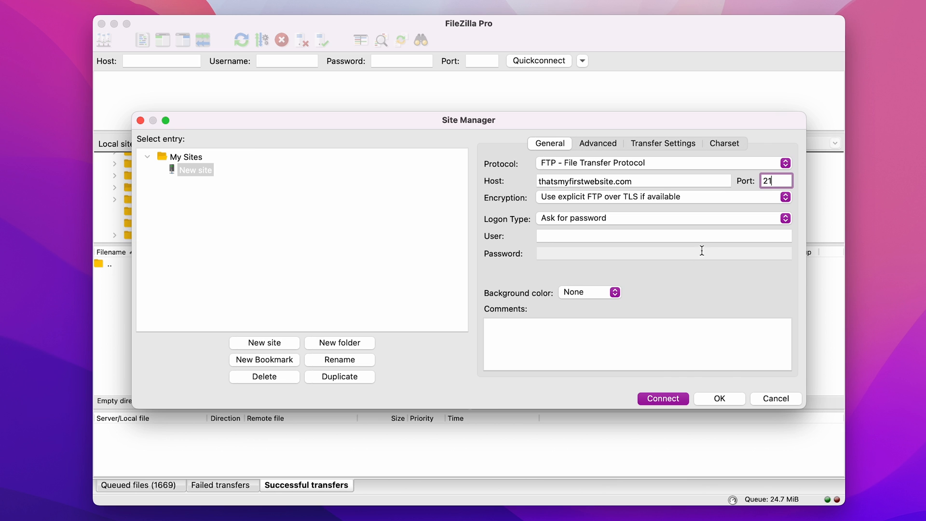
left_click(664, 218)
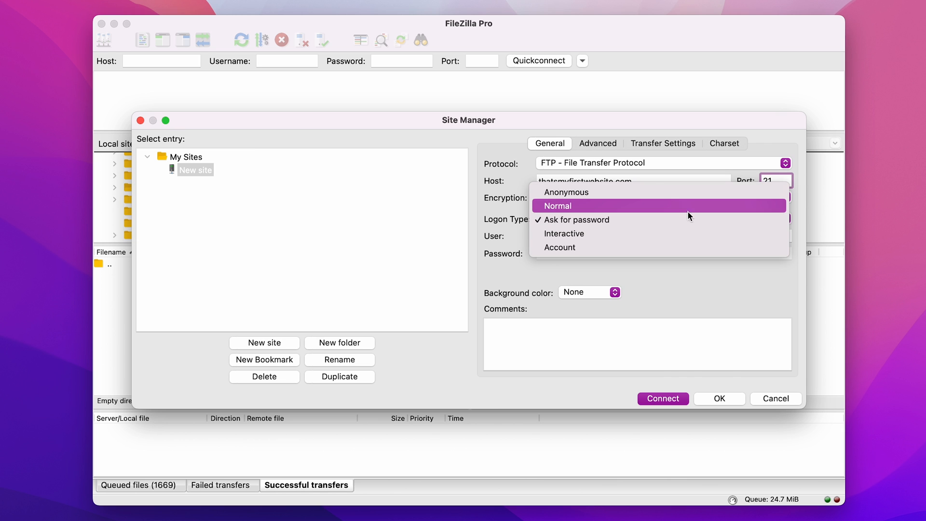
left_click(557, 206)
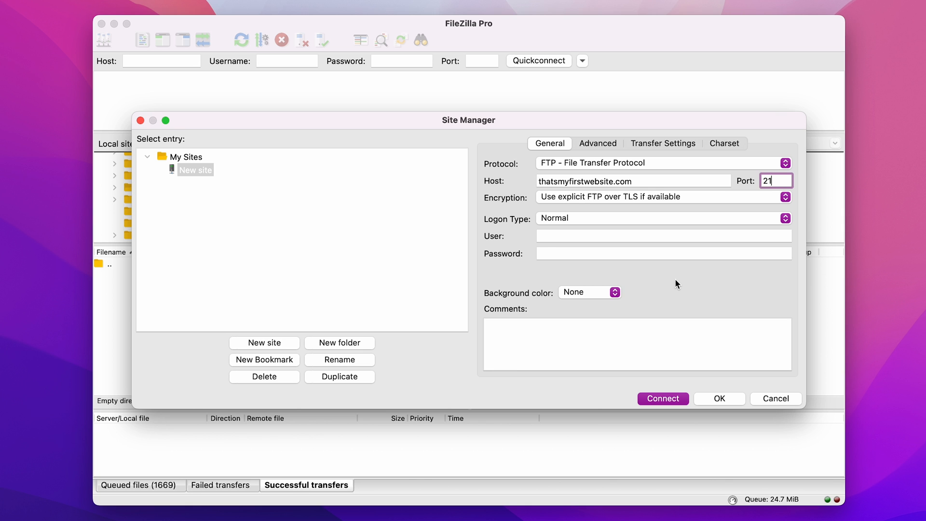
type("u681941167")
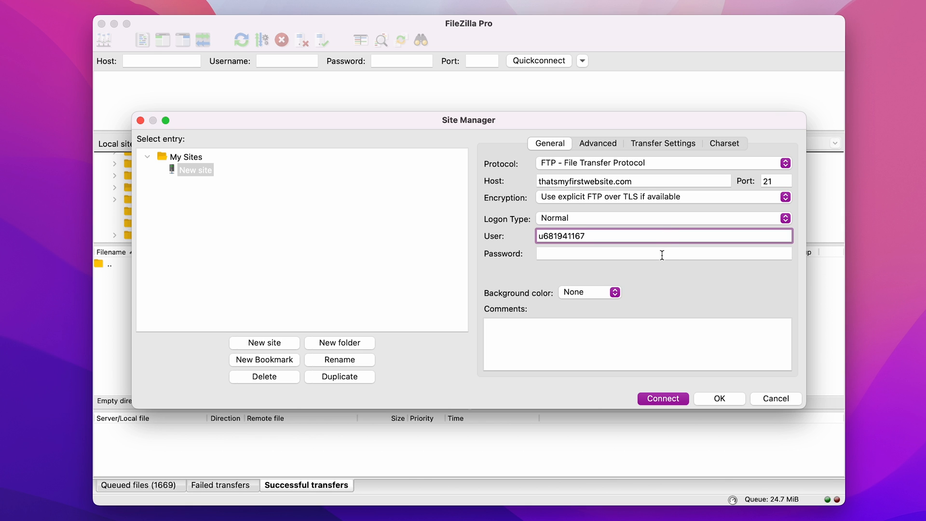
type("•••••")
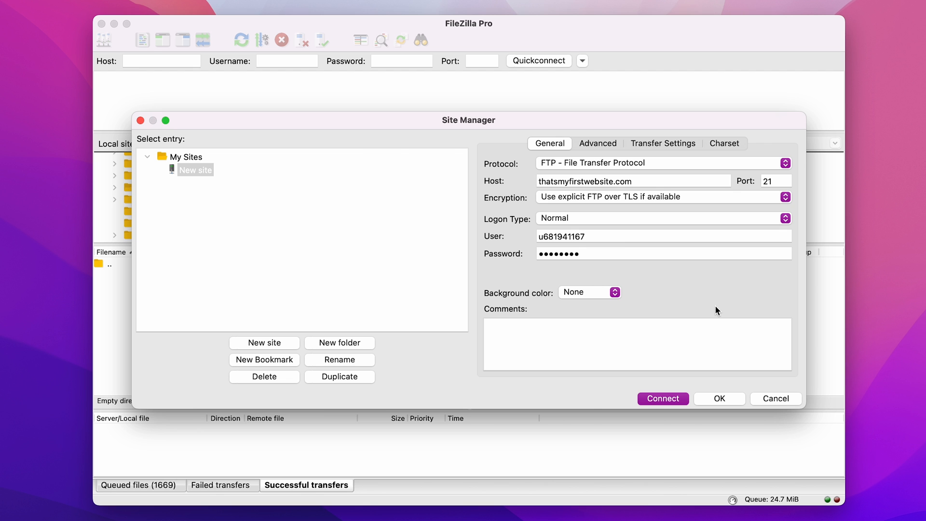
mouse_move(665, 406)
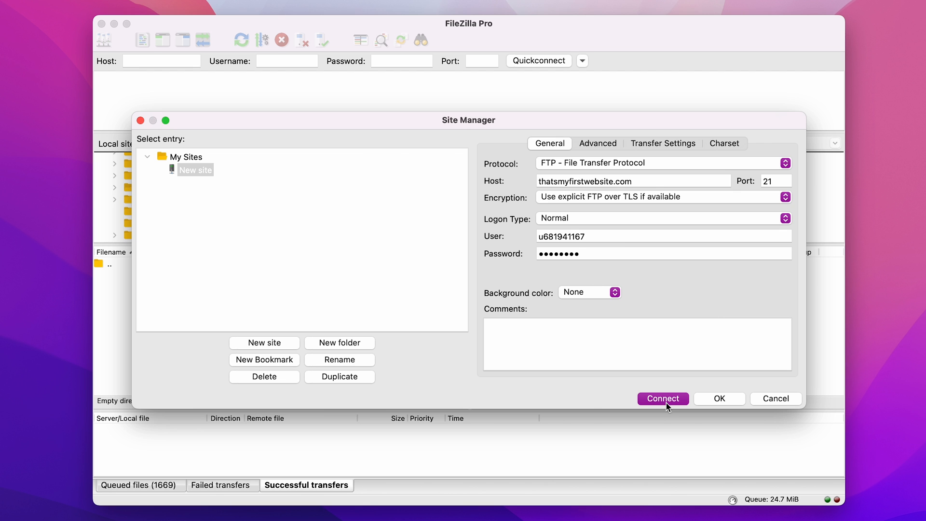
- Connect to the site, always trusting its certificate, so remote public_html is listed
left_click(662, 399)
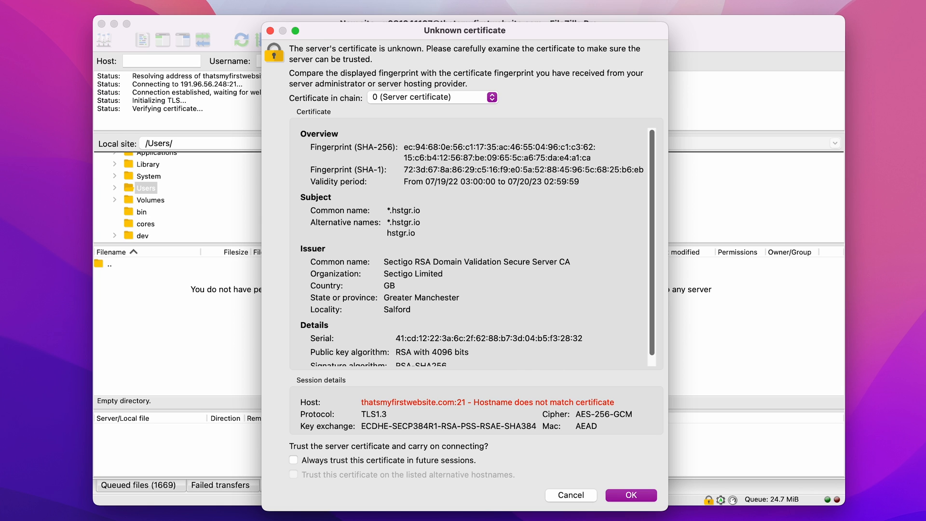
mouse_move(491, 37)
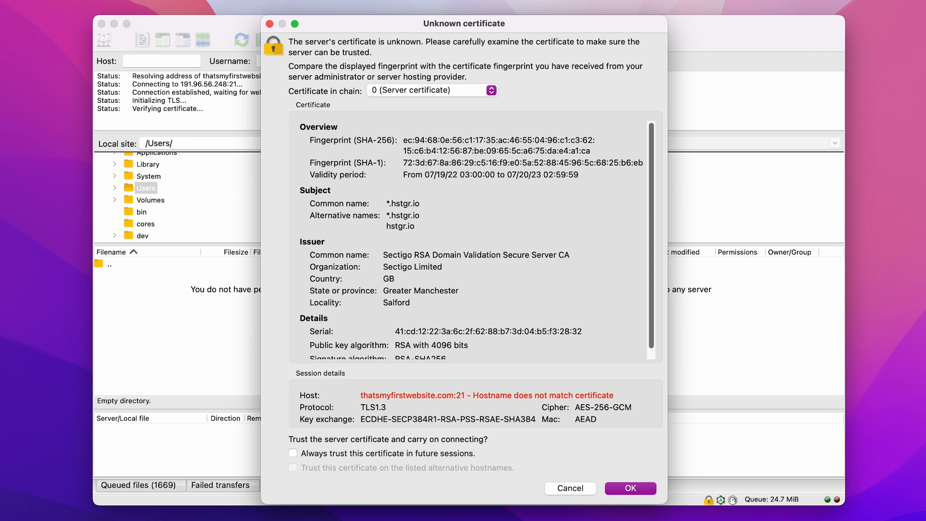
mouse_move(574, 376)
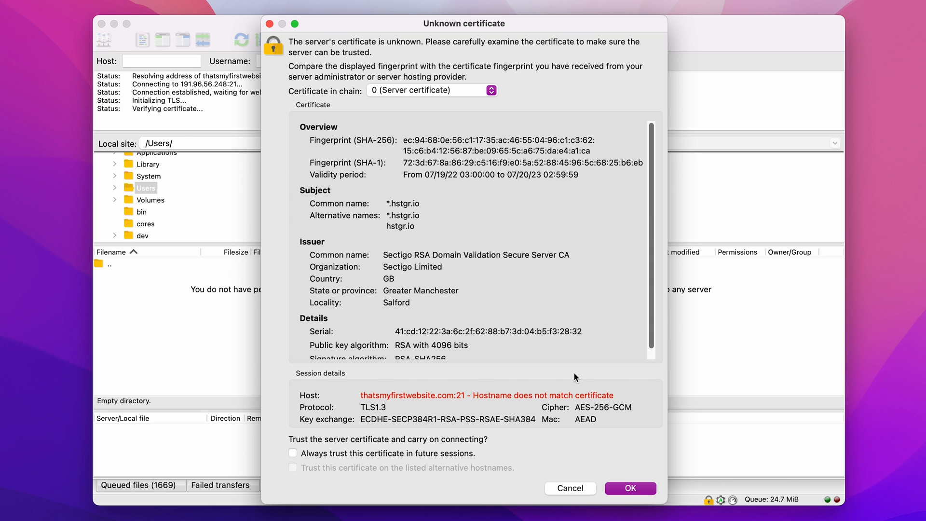
left_click(292, 467)
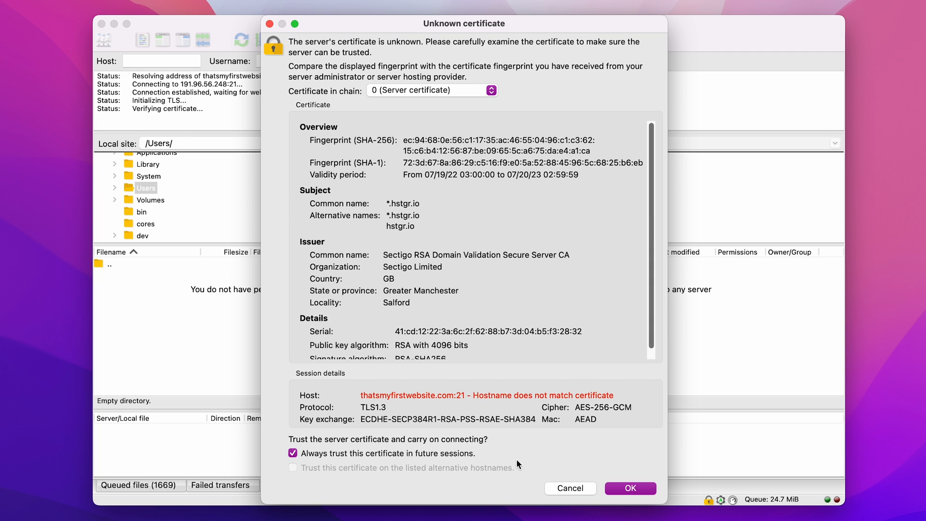
mouse_move(554, 452)
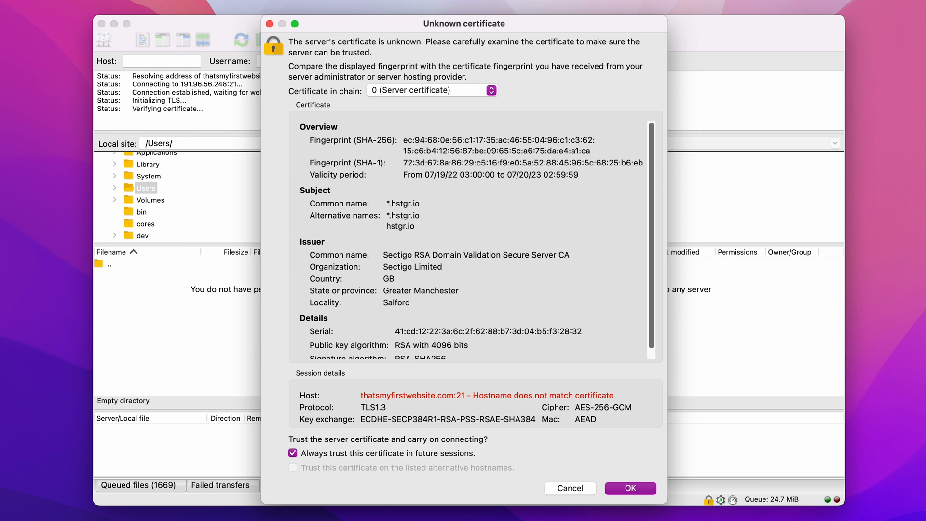
left_click(629, 488)
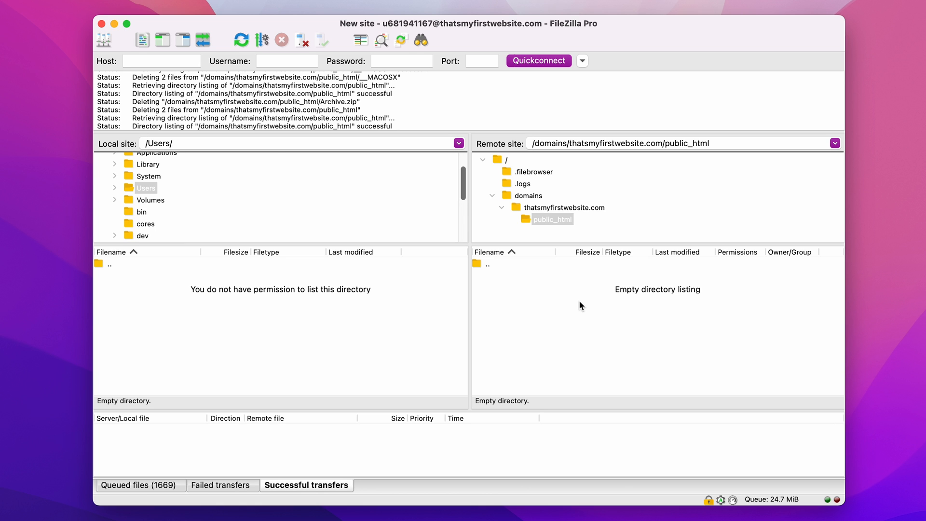
- Upload both .gz backups from the local My website folder to public_html
left_click(183, 170)
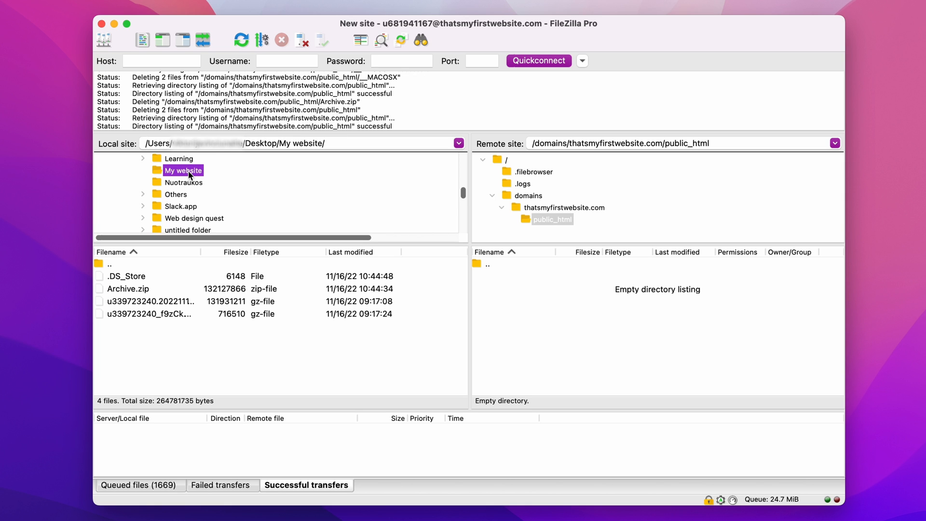
mouse_move(158, 320)
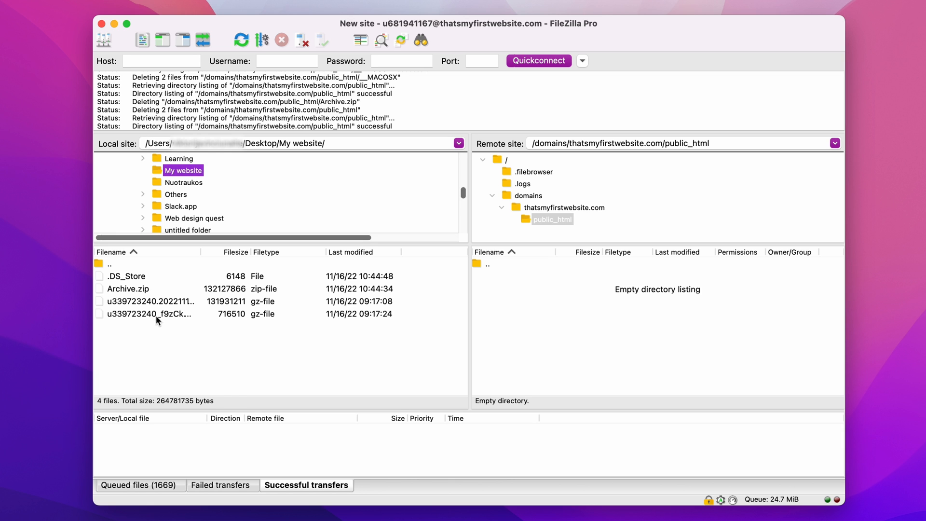
right_click(156, 315)
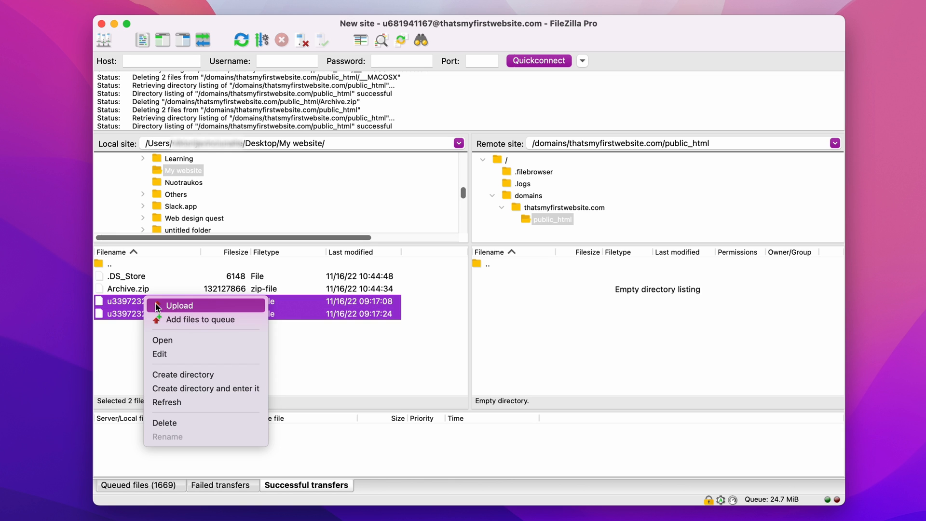
left_click(179, 306)
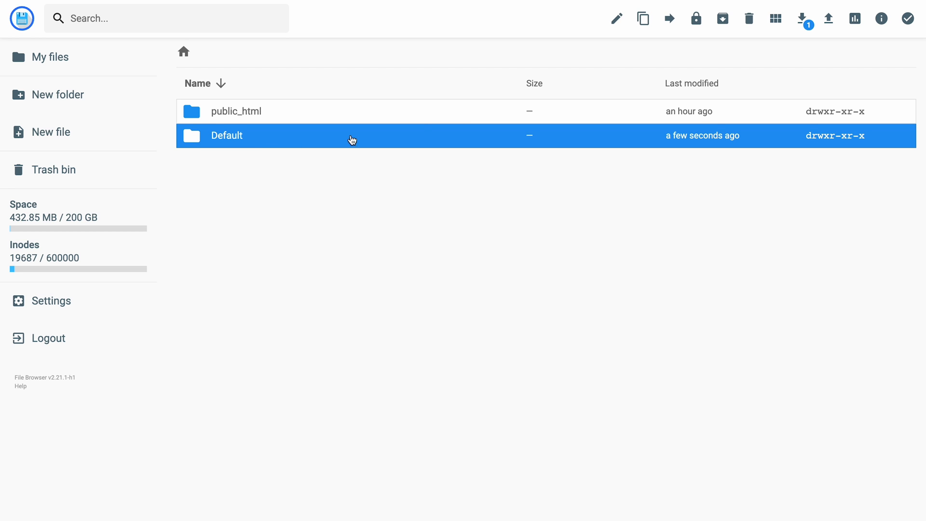
- Move the Default folder into public_html
left_click(669, 19)
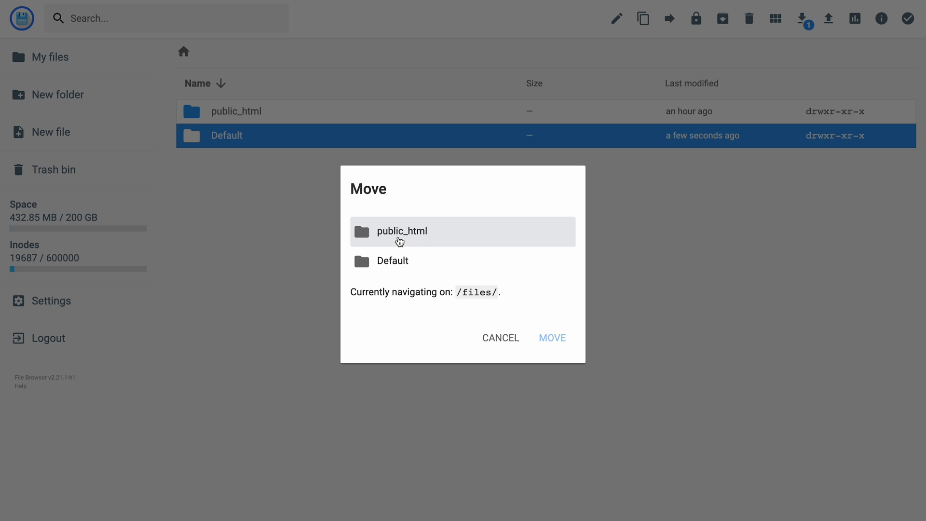
left_click(401, 232)
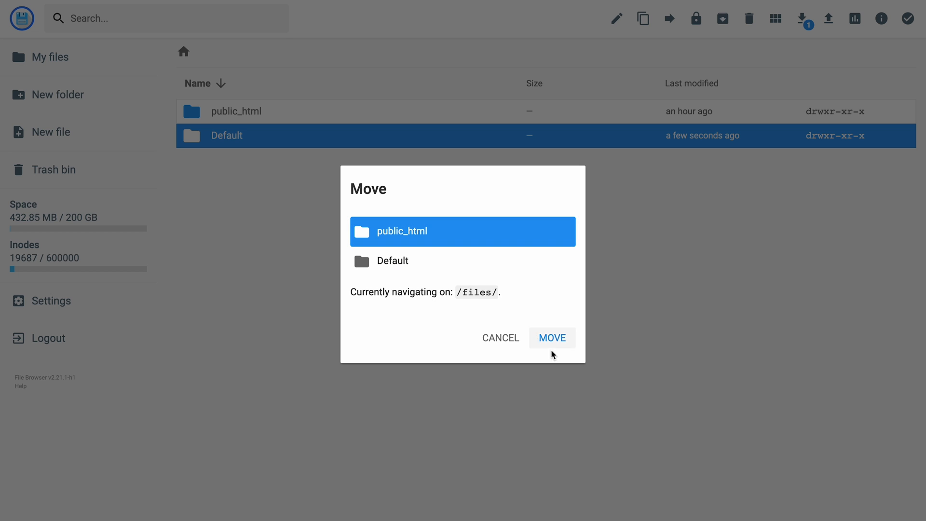
left_click(552, 337)
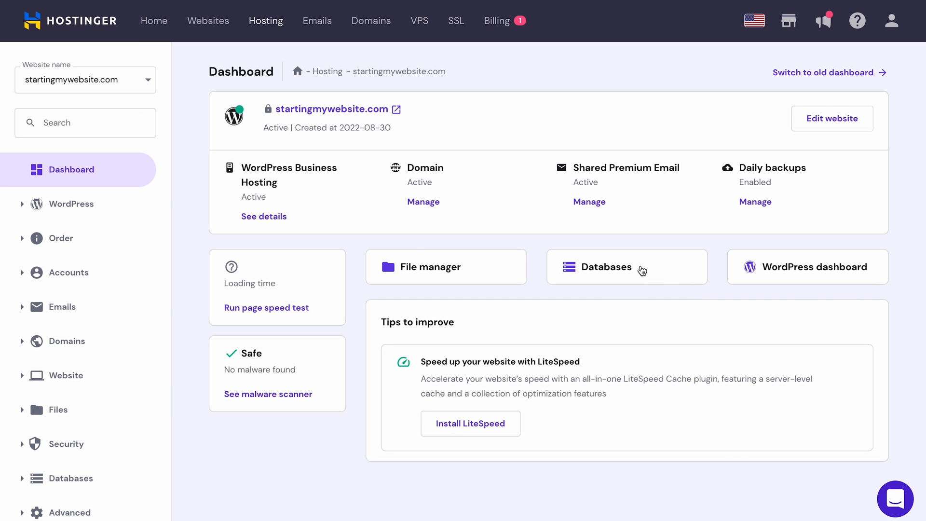
- Enter phpMyAdmin for the existing MySQL database from the Databases page
left_click(626, 266)
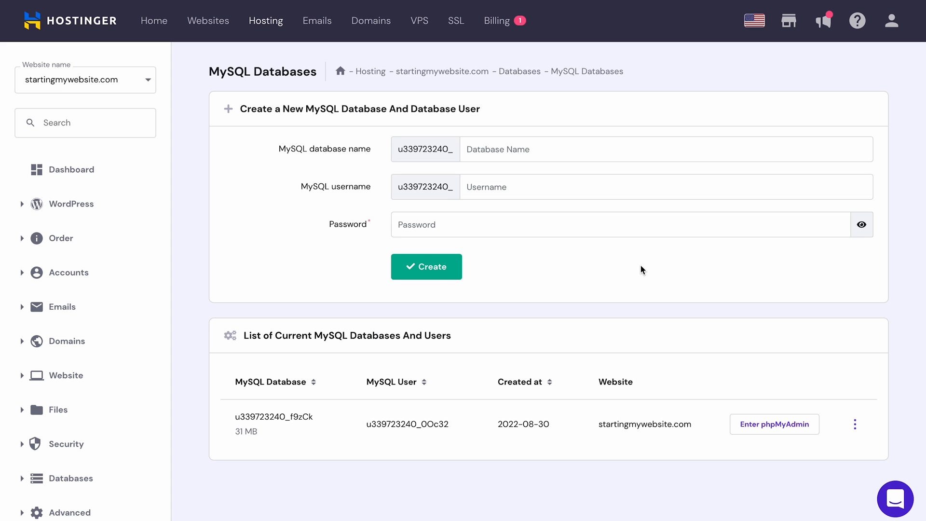
mouse_move(646, 269)
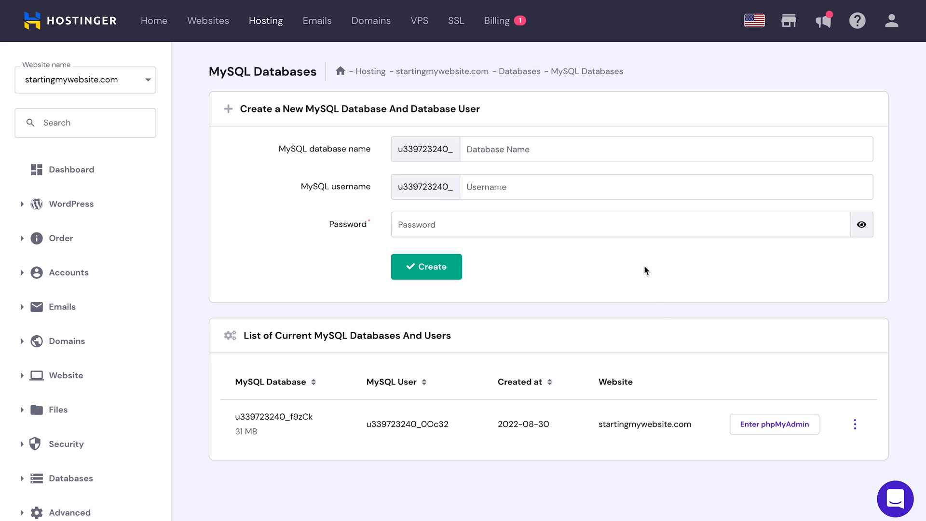
left_click(773, 424)
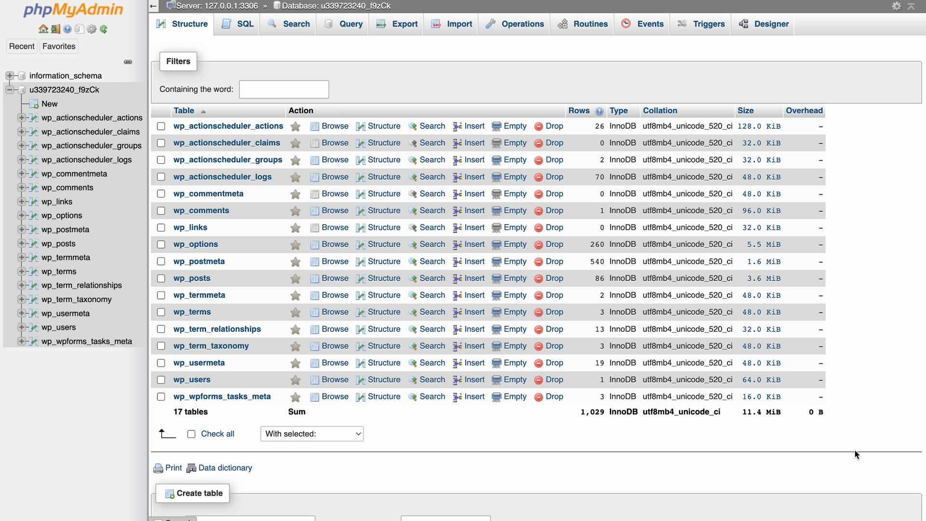
- Start importing the SQL backup file into the database from phpMyAdmin's Import page
left_click(459, 24)
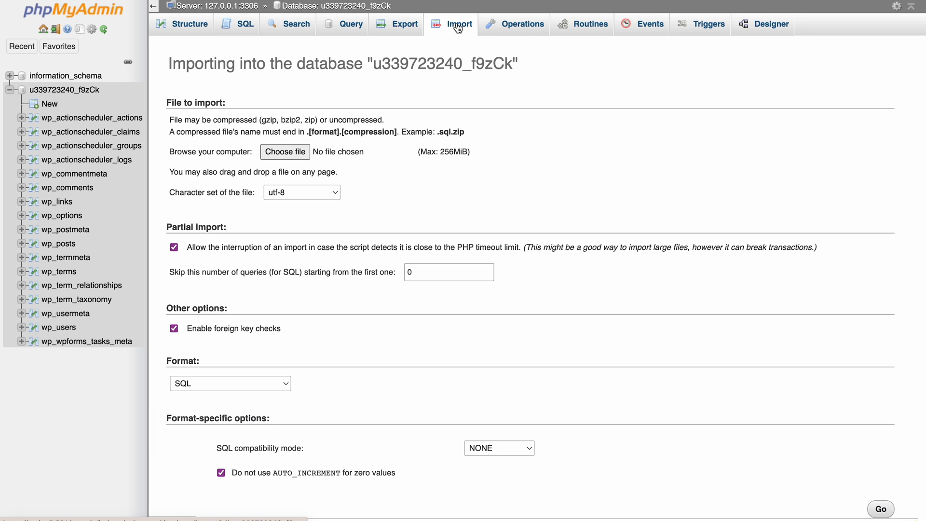
left_click(286, 152)
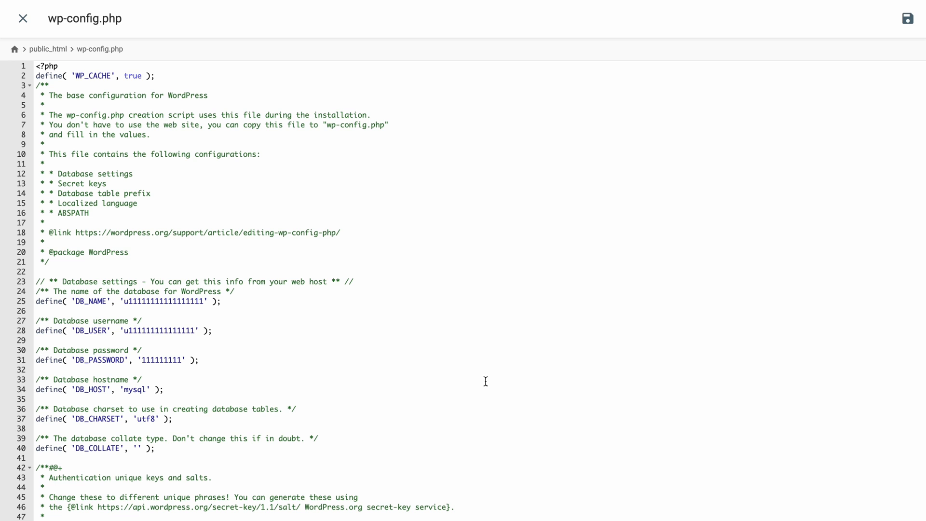
- Select the placeholder DB_NAME value in wp-config.php for replacement with real credentials
left_click_drag(36, 310, 199, 359)
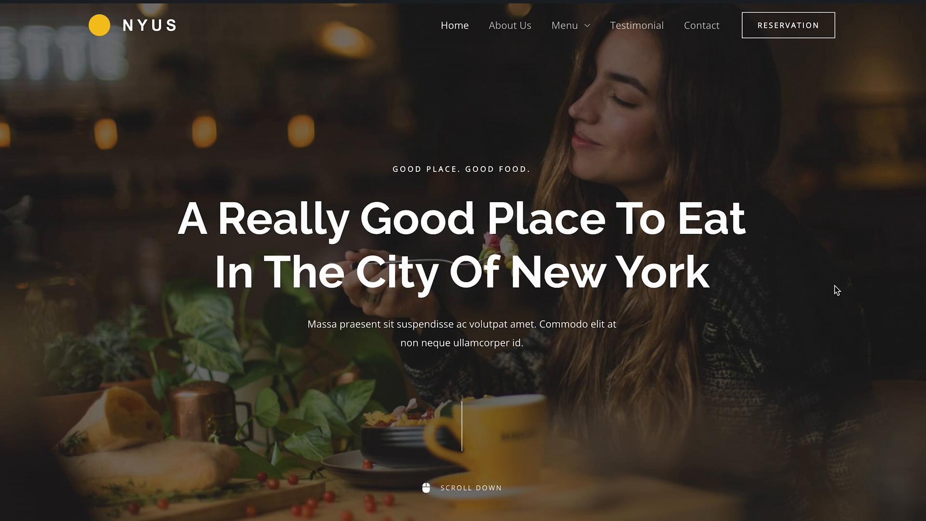
- Scroll down through the live NYUS restaurant homepage
scroll("down", 3)
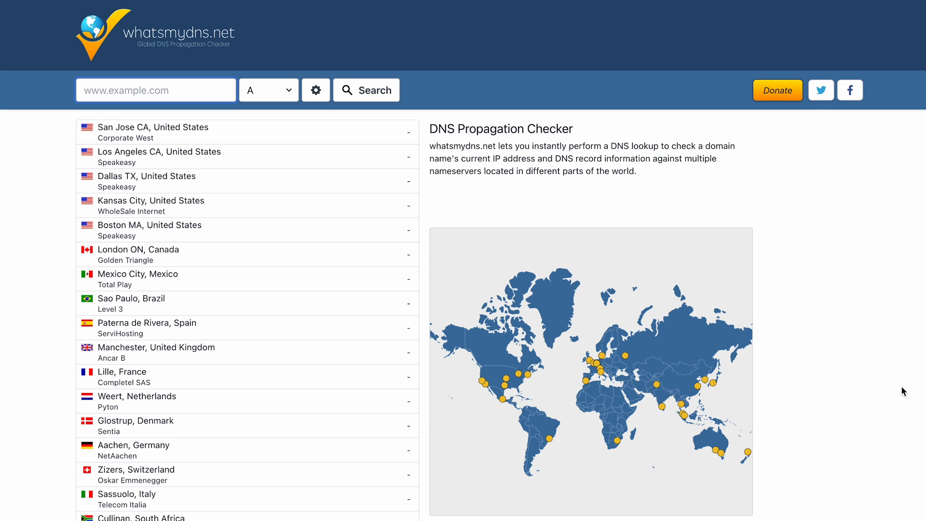
- Run an A-record DNS lookup for startingmywebsite.com
type("startingmywebsite.com")
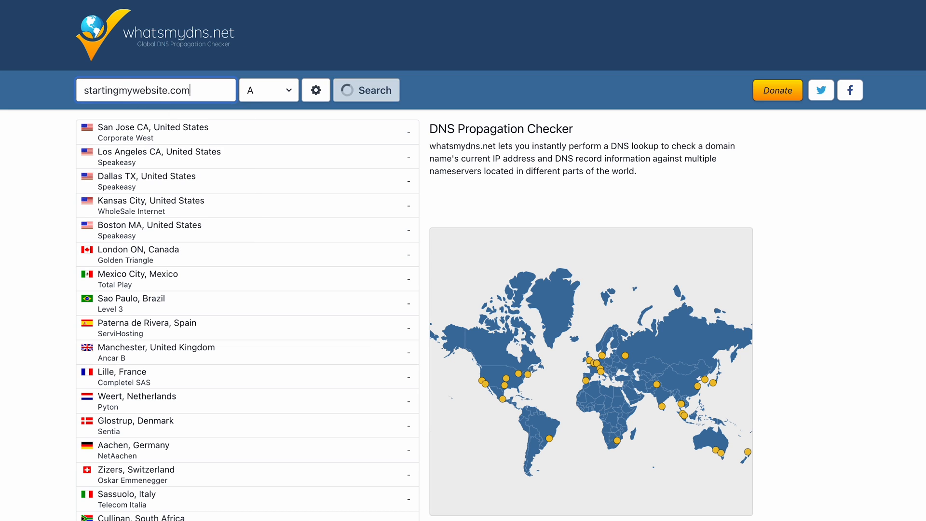
left_click(366, 90)
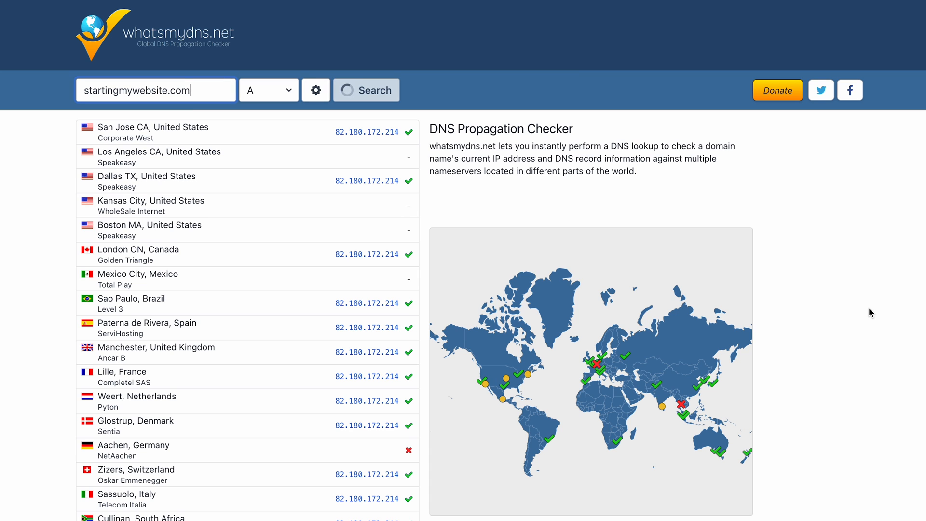